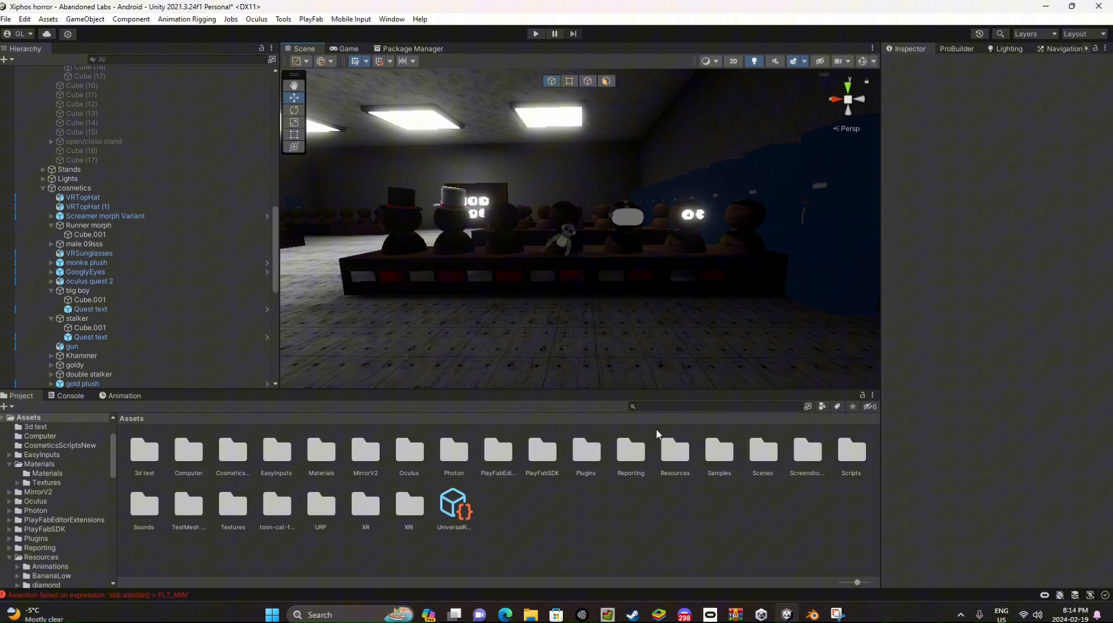
pyautogui.moveTo(696, 459)
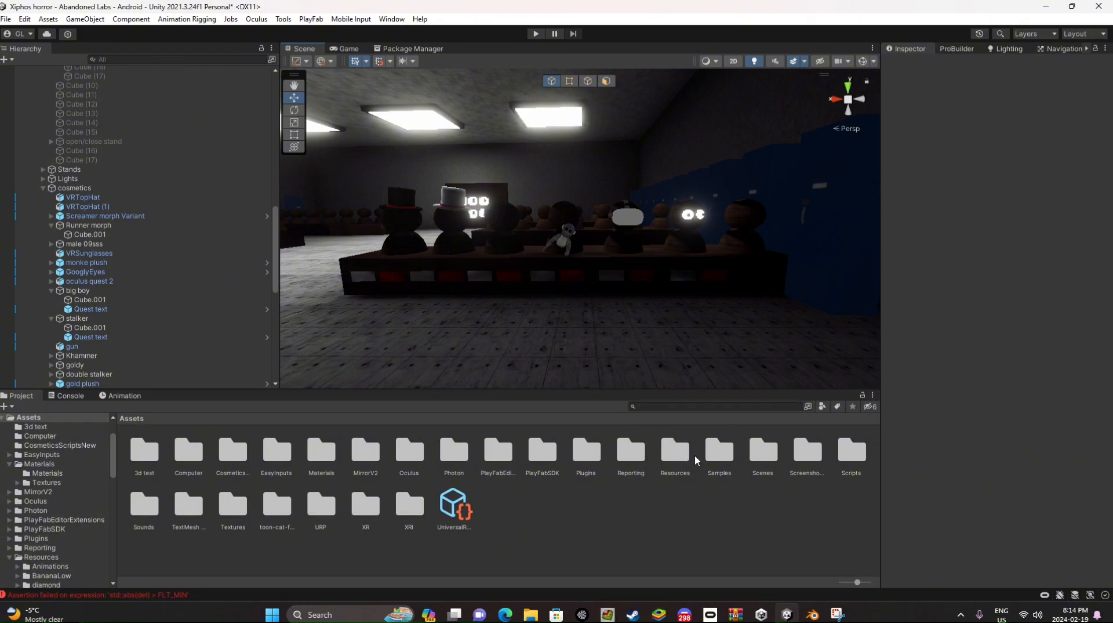
# - Navigate Resources > PhotonVR and show the Player prefab's settings in the Inspector
pyautogui.doubleClick(674, 451)
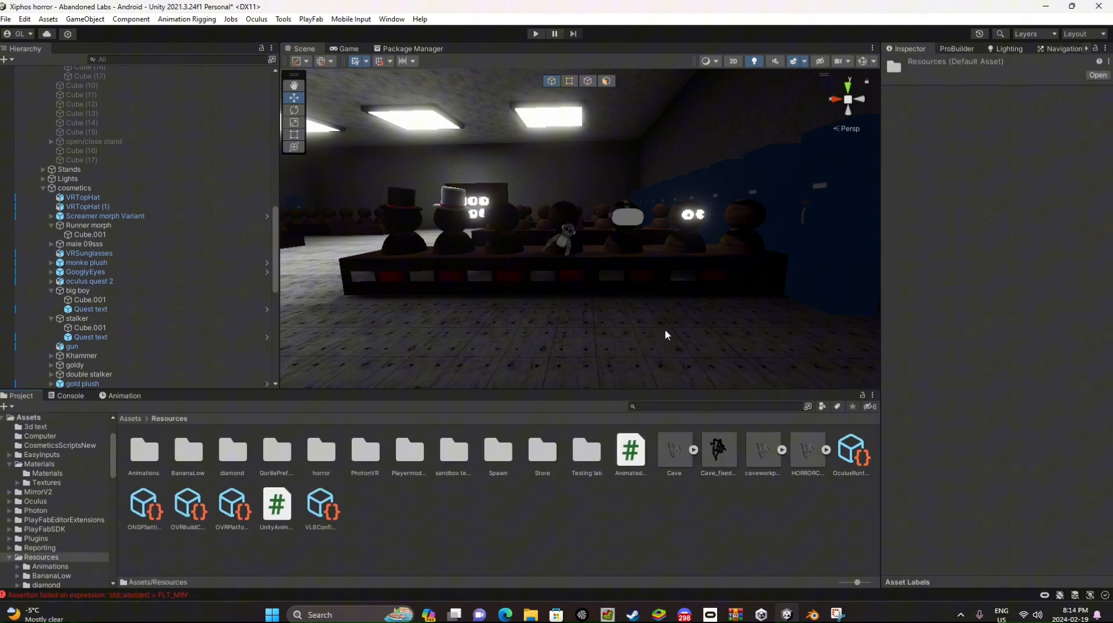
pyautogui.doubleClick(364, 449)
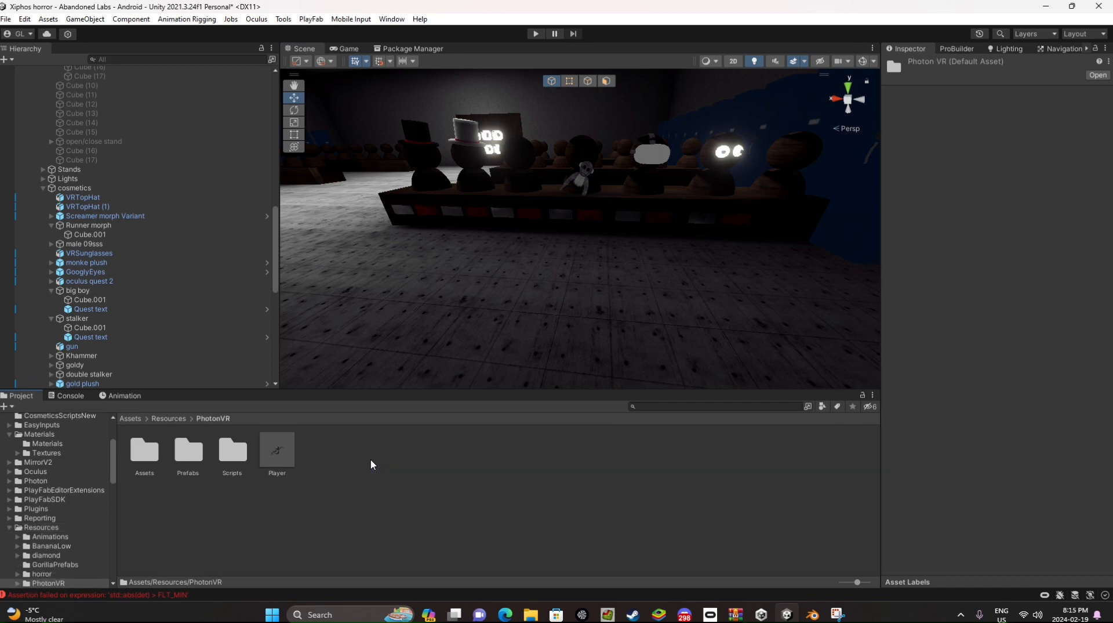
pyautogui.click(276, 451)
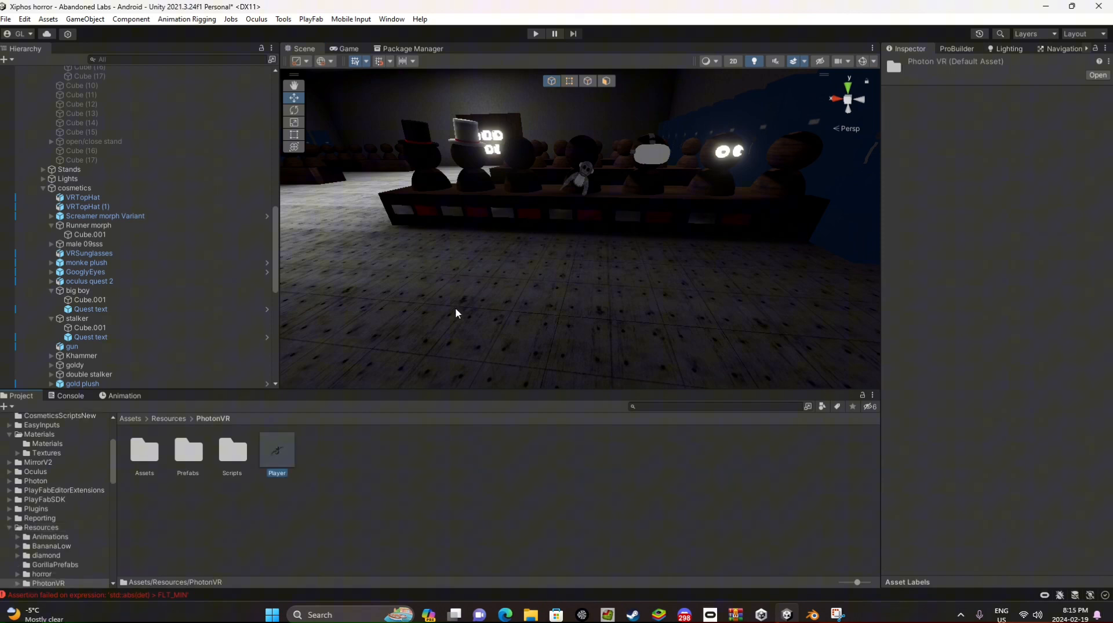
pyautogui.moveTo(212, 295)
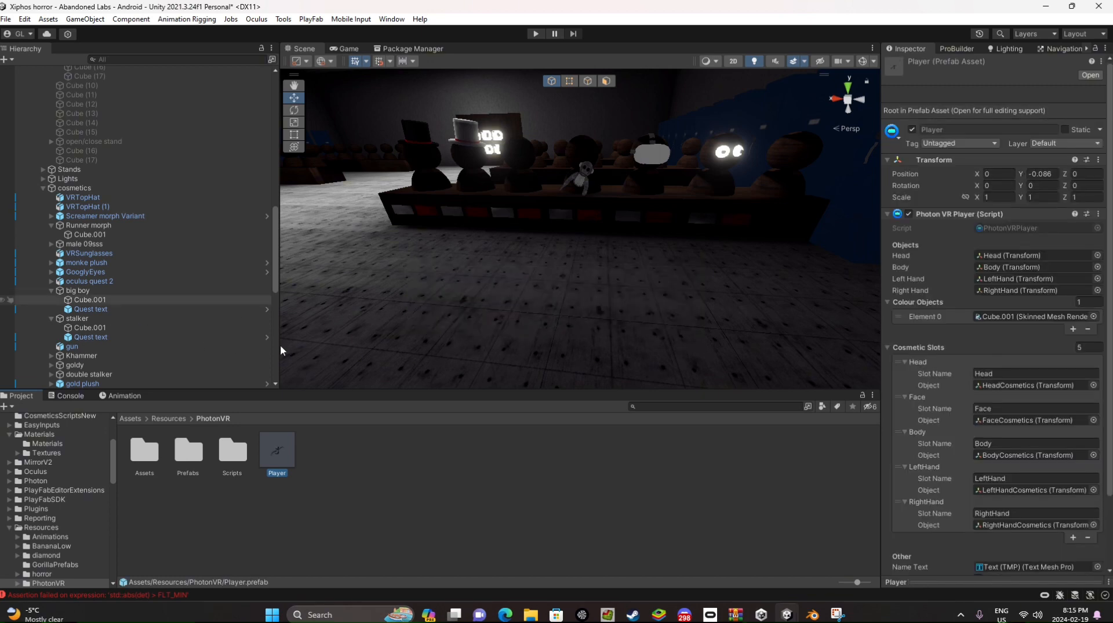
# - Edit the Player prefab and inspect the Glasses cosmetic under FaceCosmetics
pyautogui.click(1090, 75)
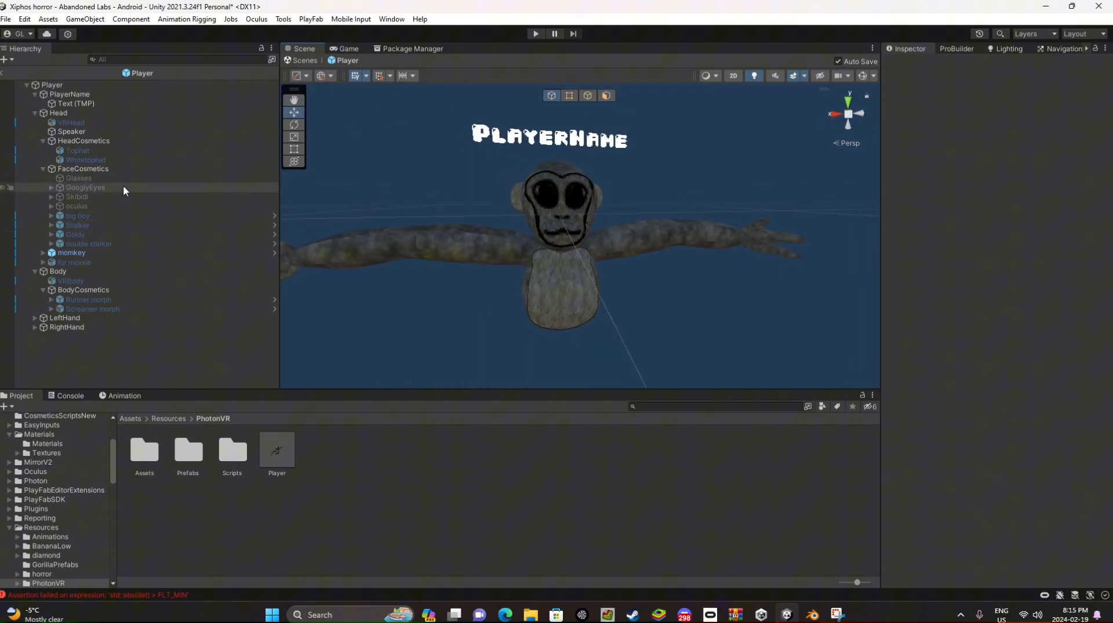
pyautogui.click(78, 178)
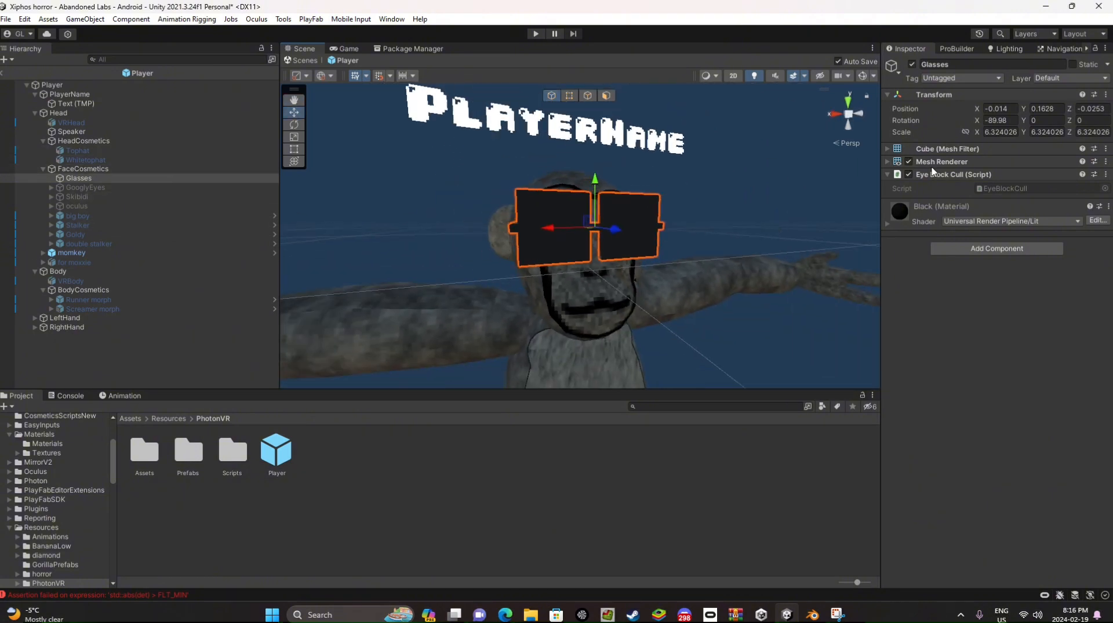
# - Exit prefab editing and return to the main scene with the cosmetics stands
pyautogui.doubleClick(934, 64)
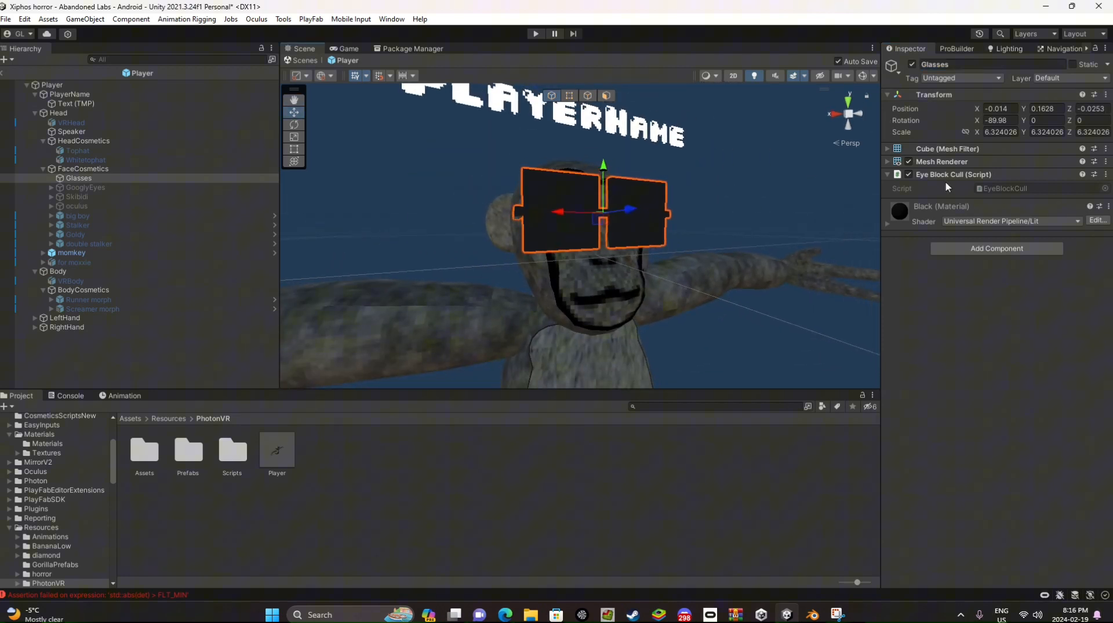
pyautogui.moveTo(819, 190)
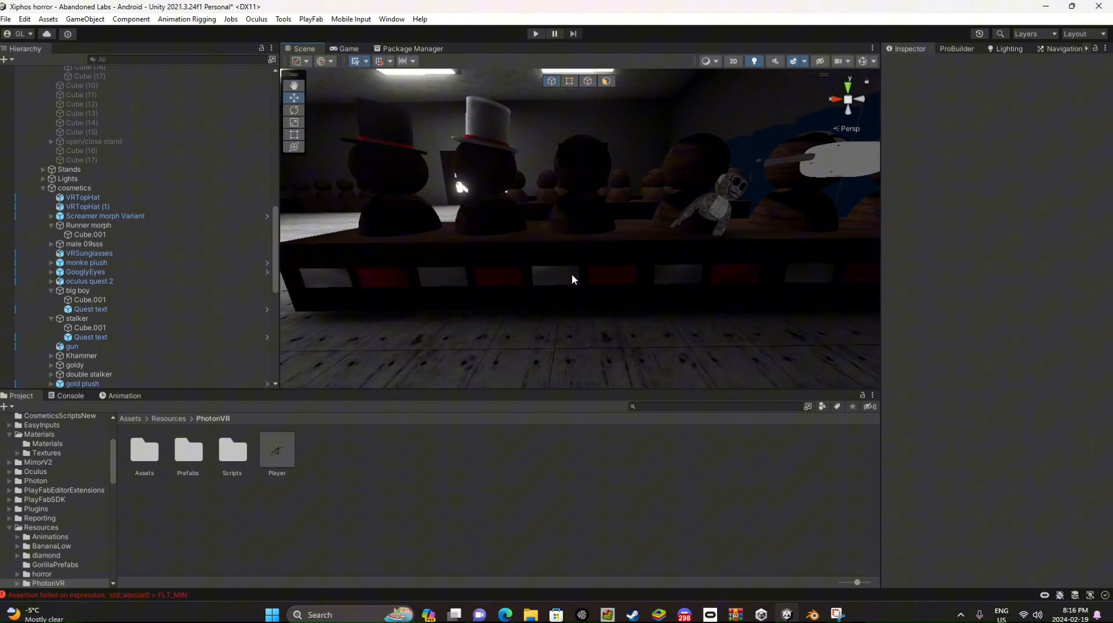
# - Select the stand's trigger cubes and inspect Cube (4), which equips Glasses
pyautogui.click(87, 224)
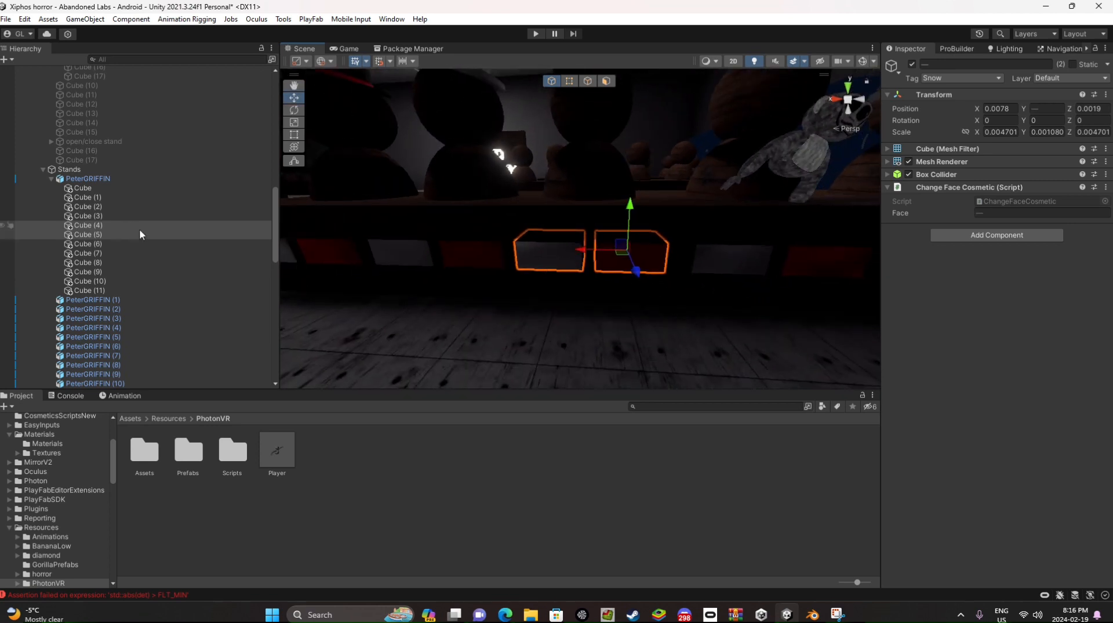
pyautogui.click(85, 225)
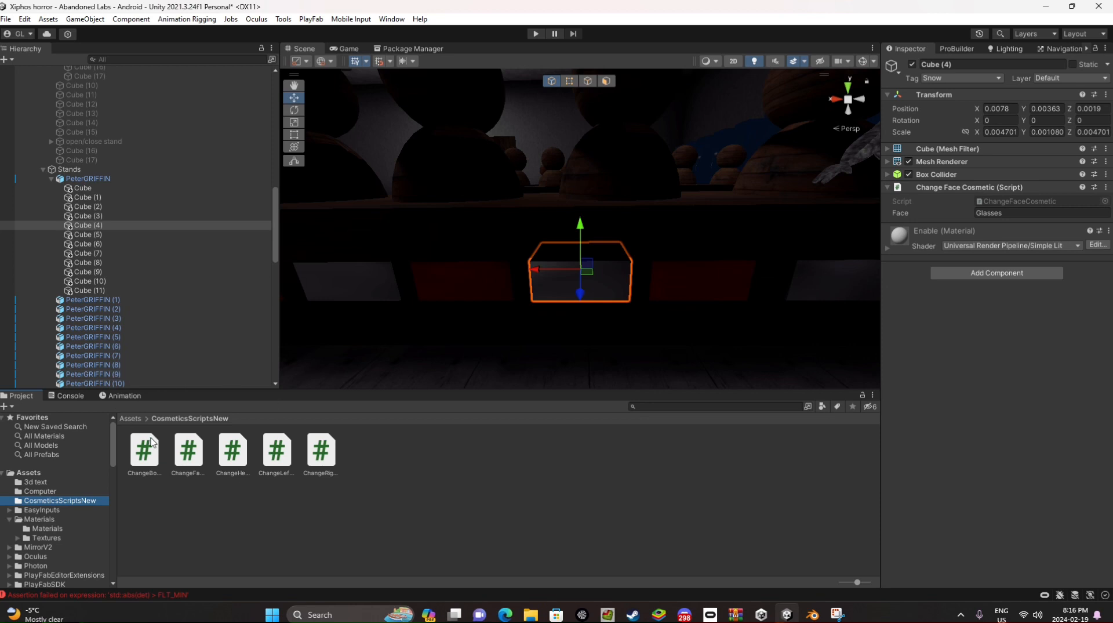
pyautogui.moveTo(566, 495)
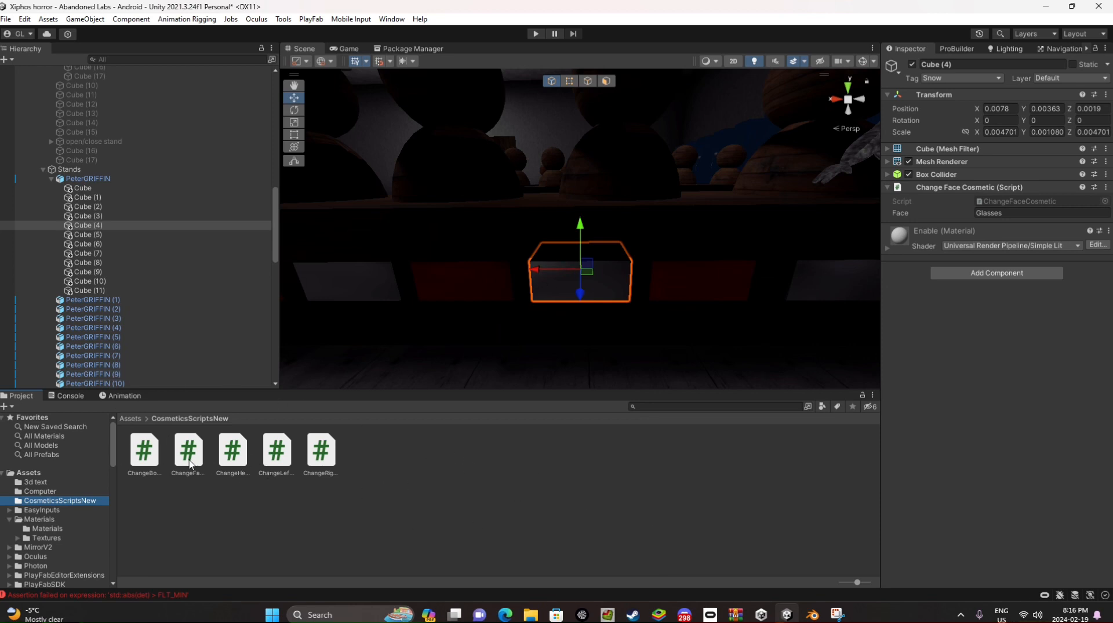
pyautogui.moveTo(456, 297)
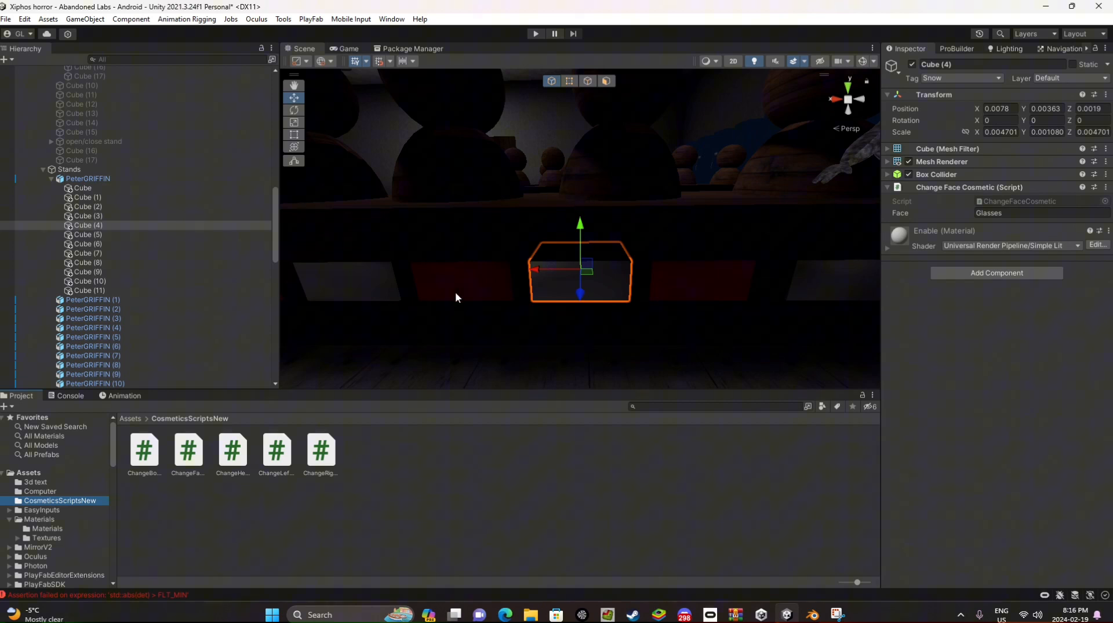
# - Try the body, head and right-hand cosmetic scripts on Cube (4), remove them, and reset its face script
pyautogui.click(143, 448)
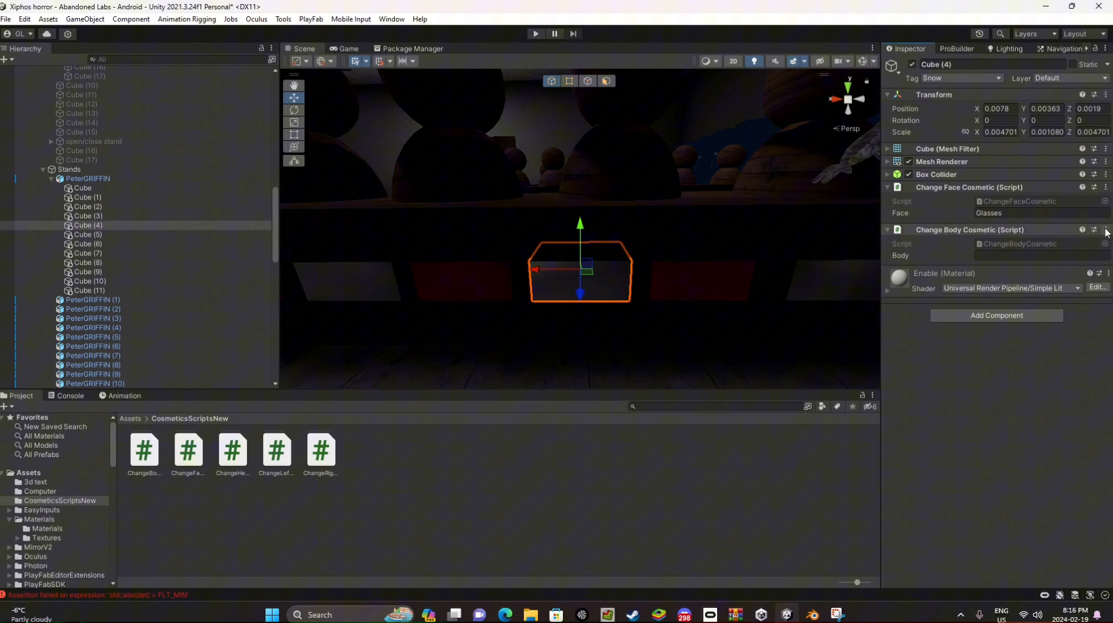
pyautogui.click(1105, 229)
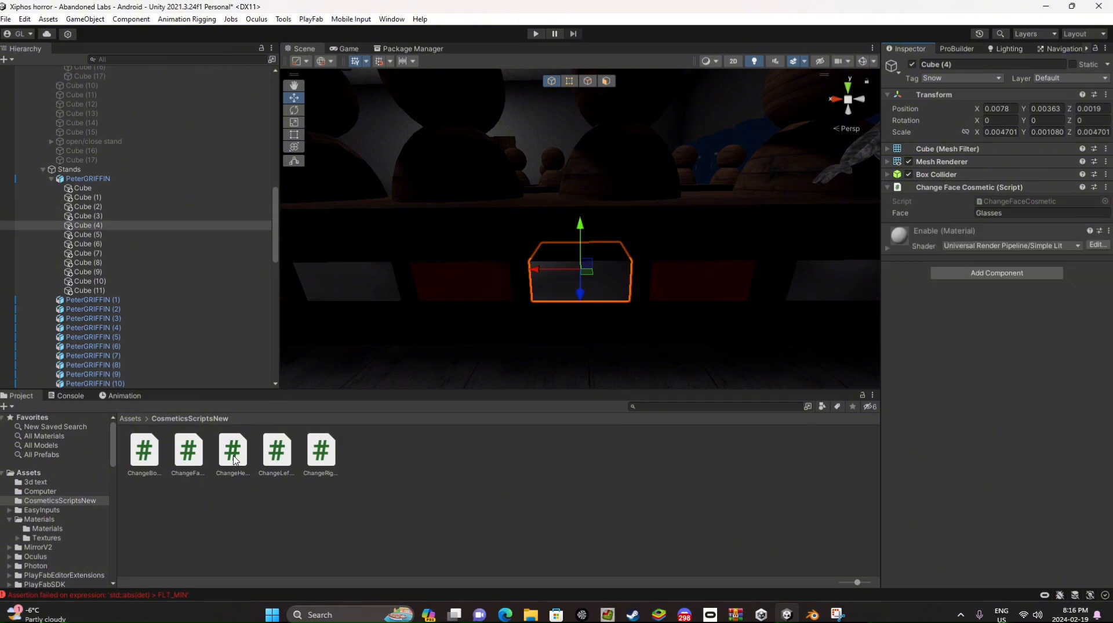
pyautogui.click(1094, 229)
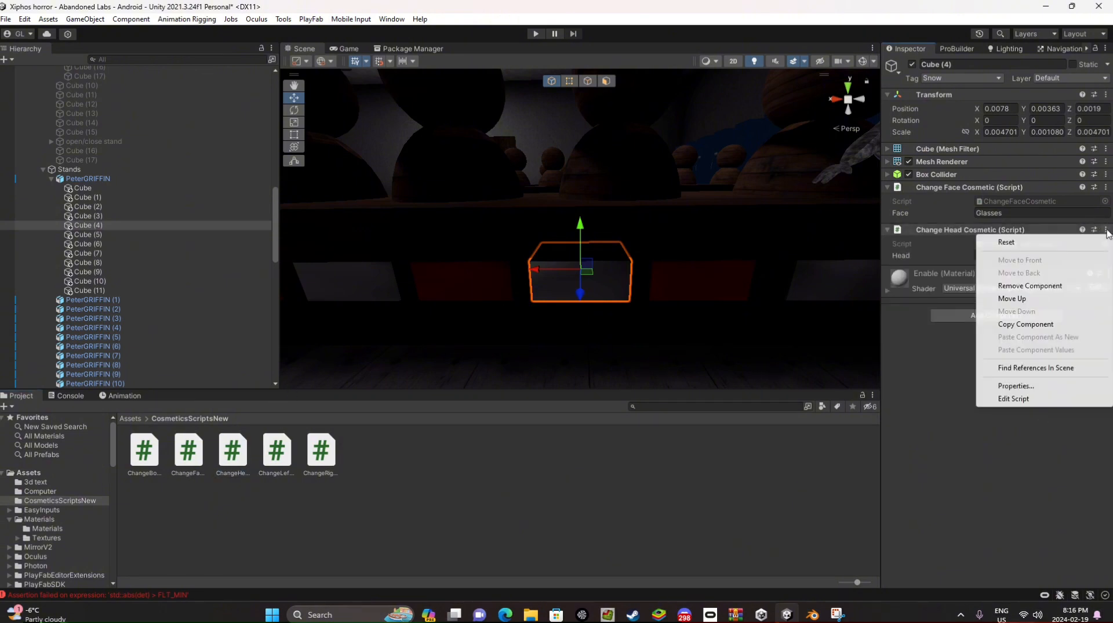
pyautogui.click(1030, 285)
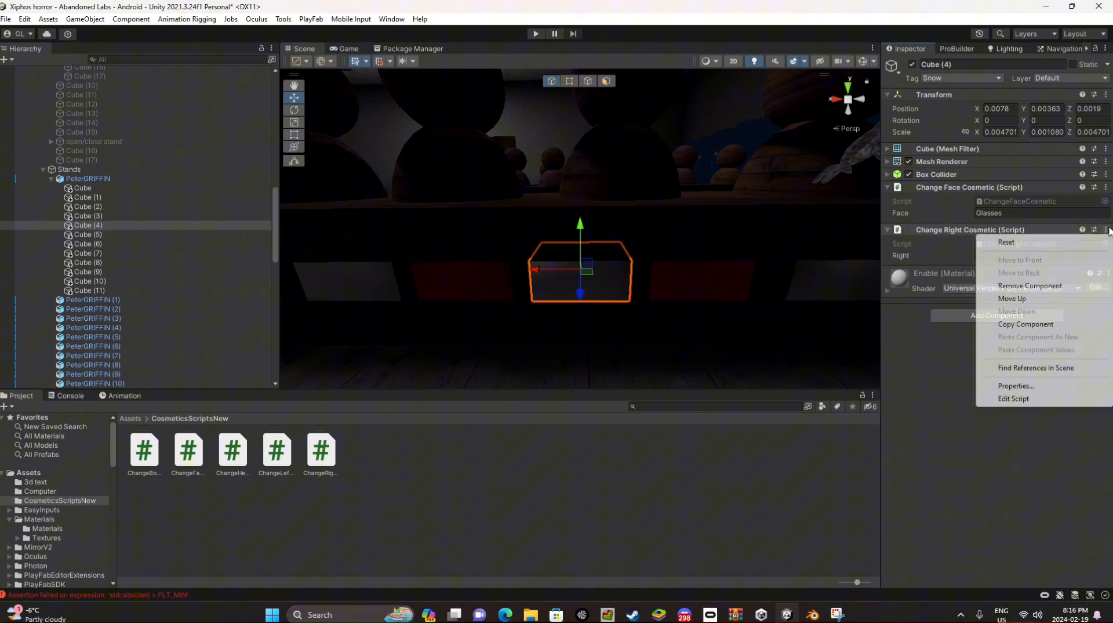
pyautogui.click(1030, 285)
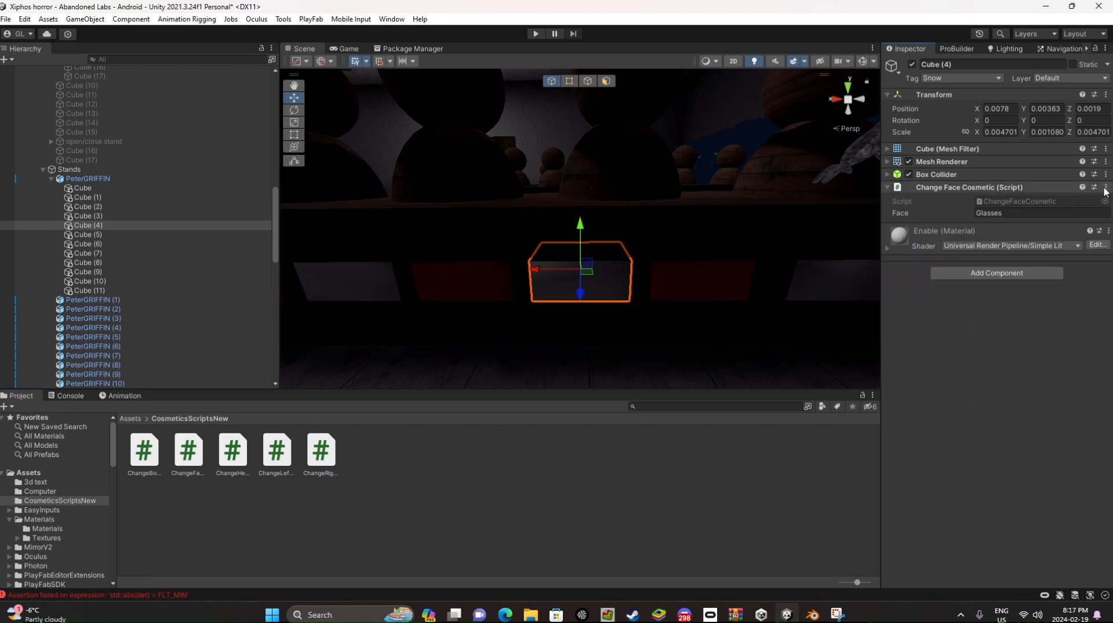
pyautogui.click(1104, 187)
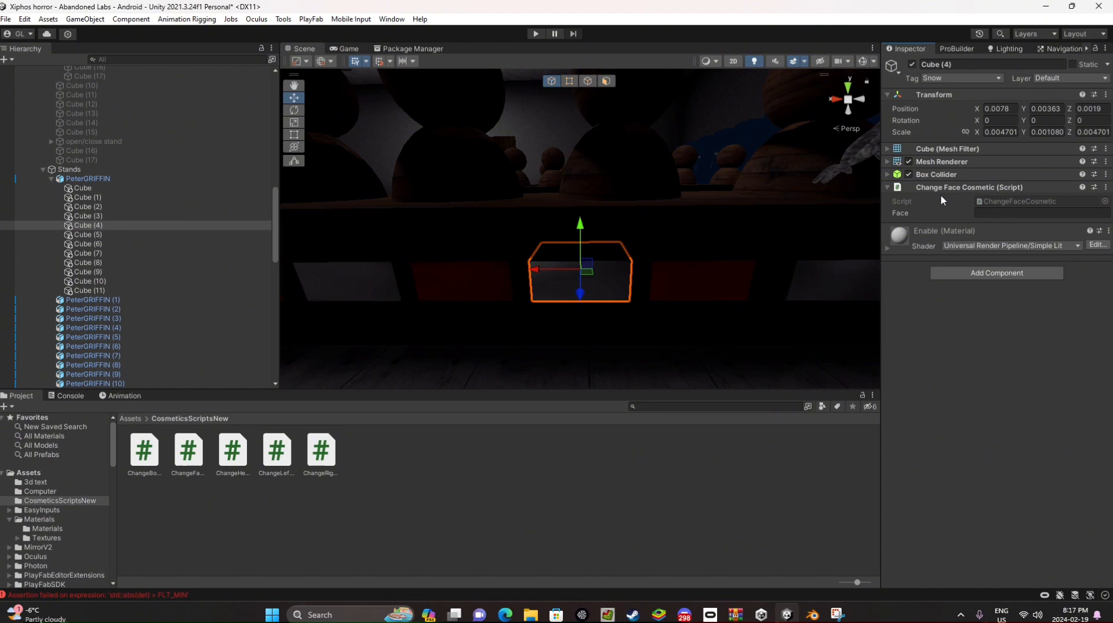
# - Set Cube (4)'s Face value back to Glasses, then inspect the red disable trigger Cube (5)
pyautogui.click(1040, 212)
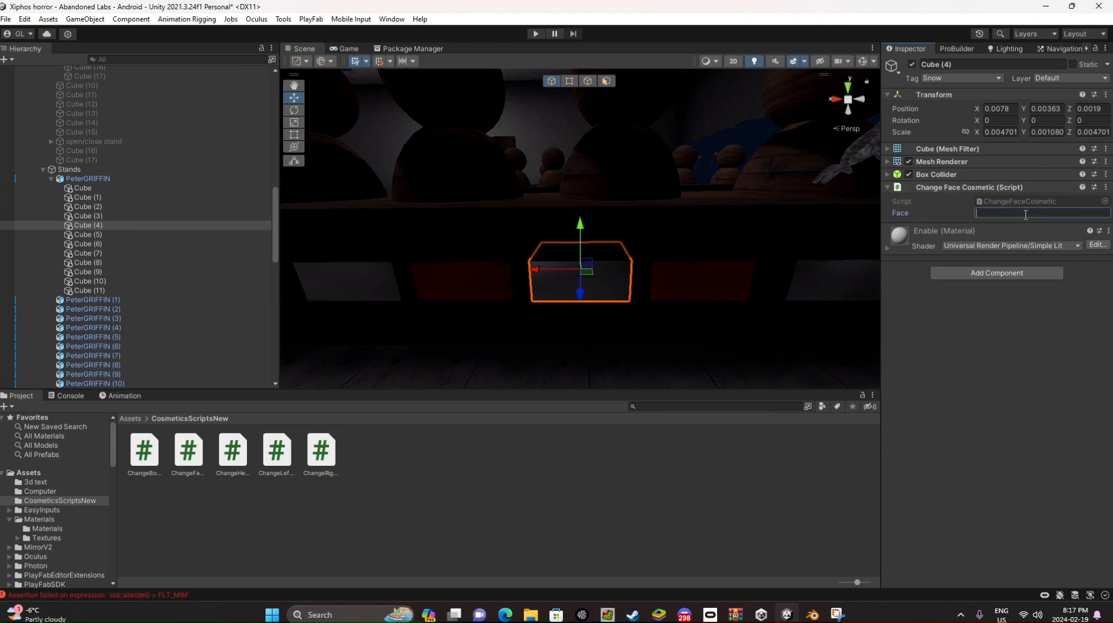
pyautogui.write('Glasses')
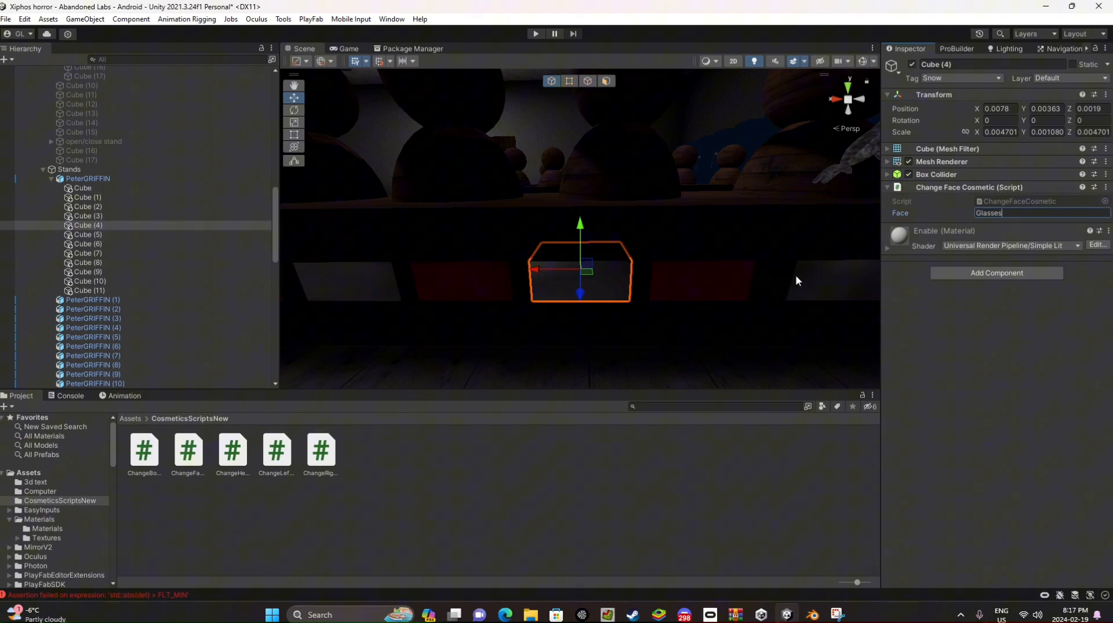
pyautogui.click(85, 234)
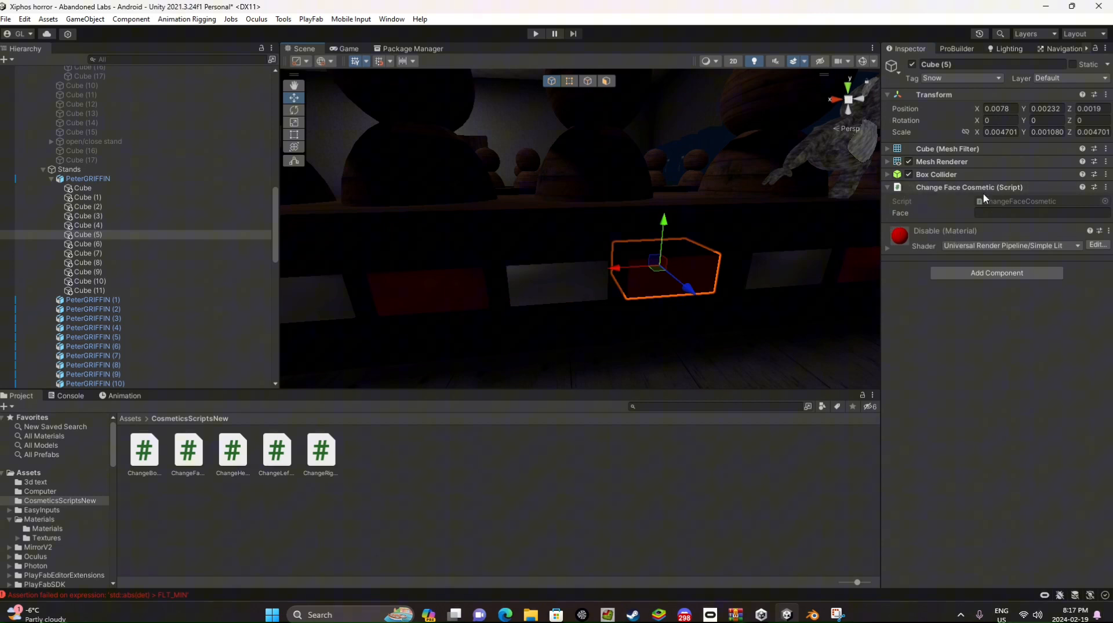
pyautogui.moveTo(920, 208)
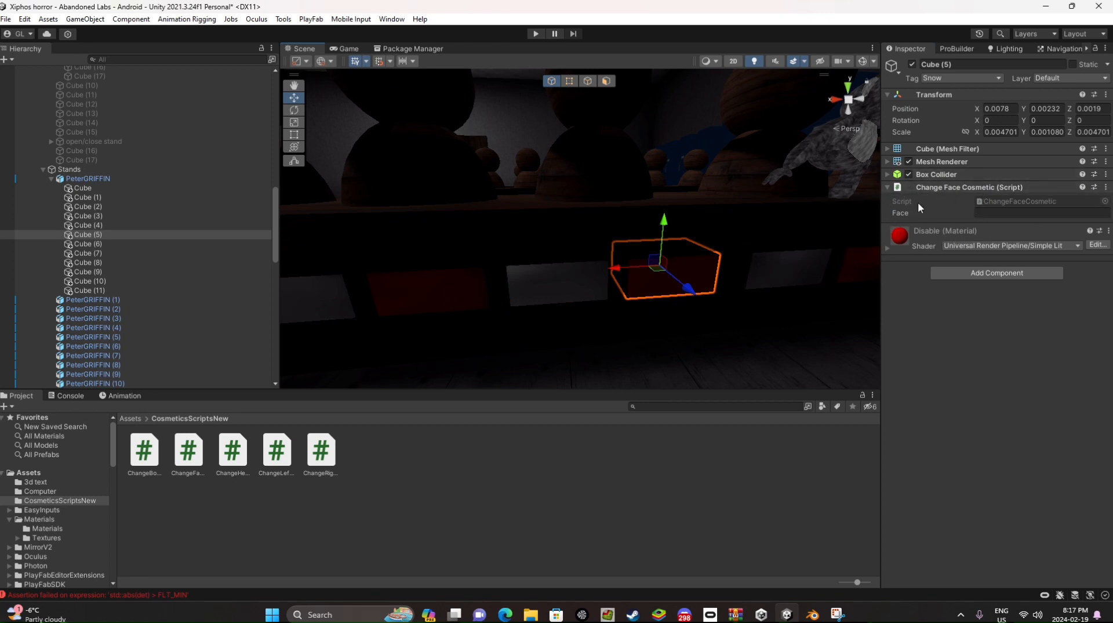
pyautogui.click(1040, 212)
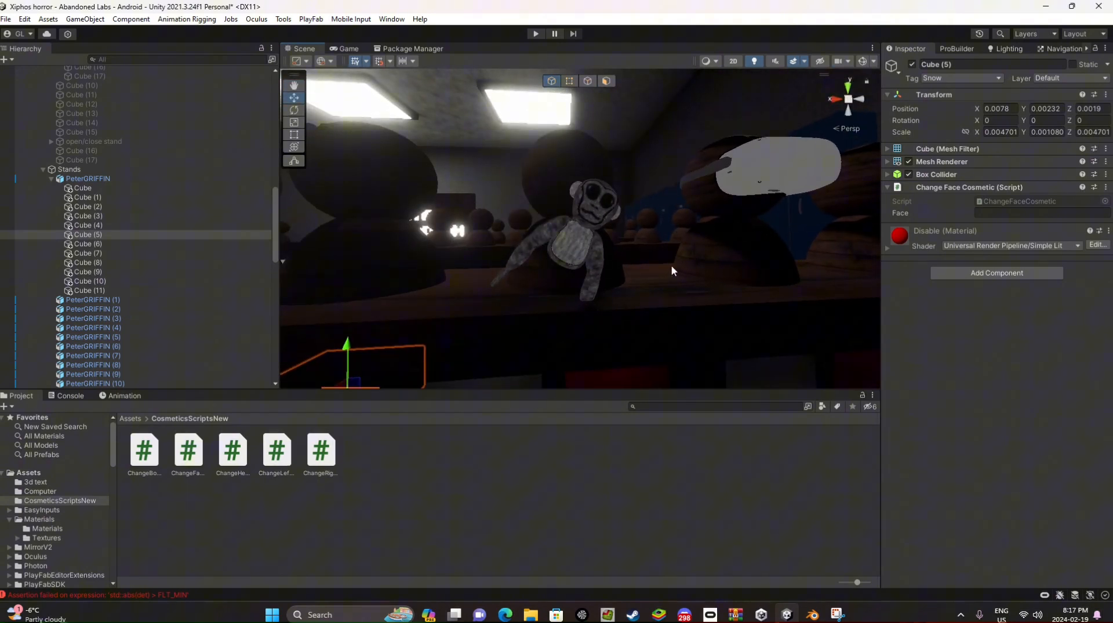
# - Check the console errors, then browse to the Playermodel resources folder
pyautogui.click(69, 395)
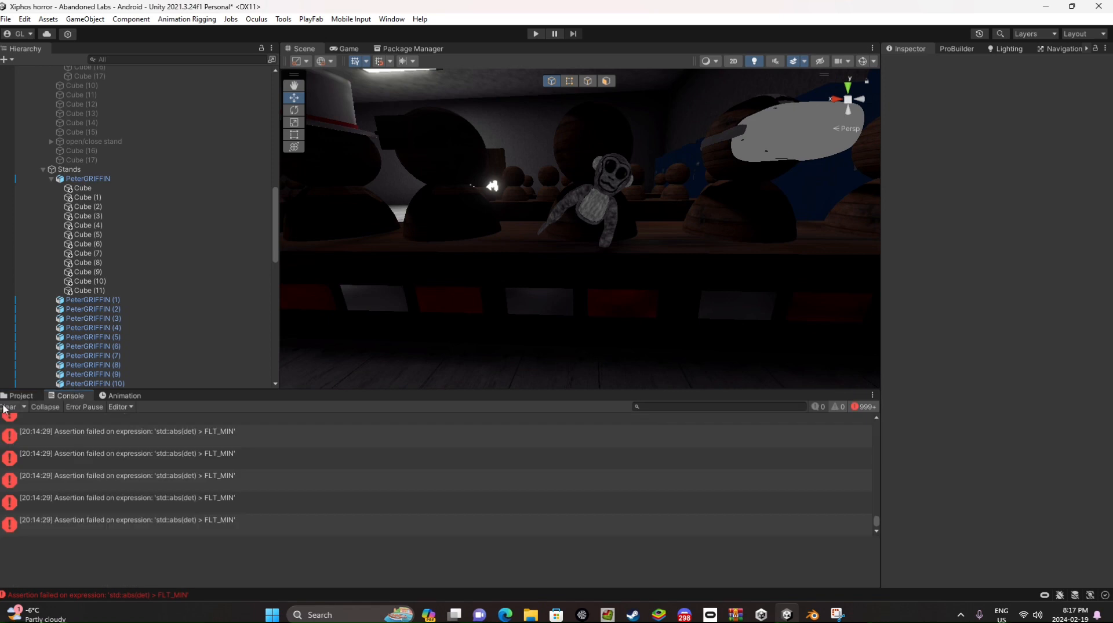
pyautogui.click(21, 396)
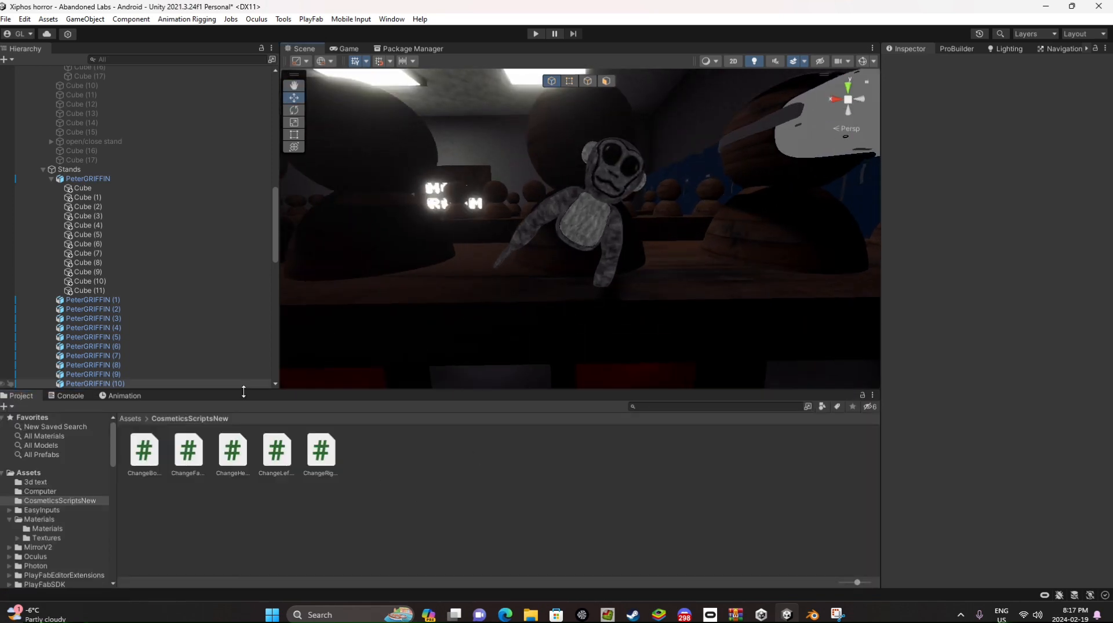
pyautogui.scroll(-3)
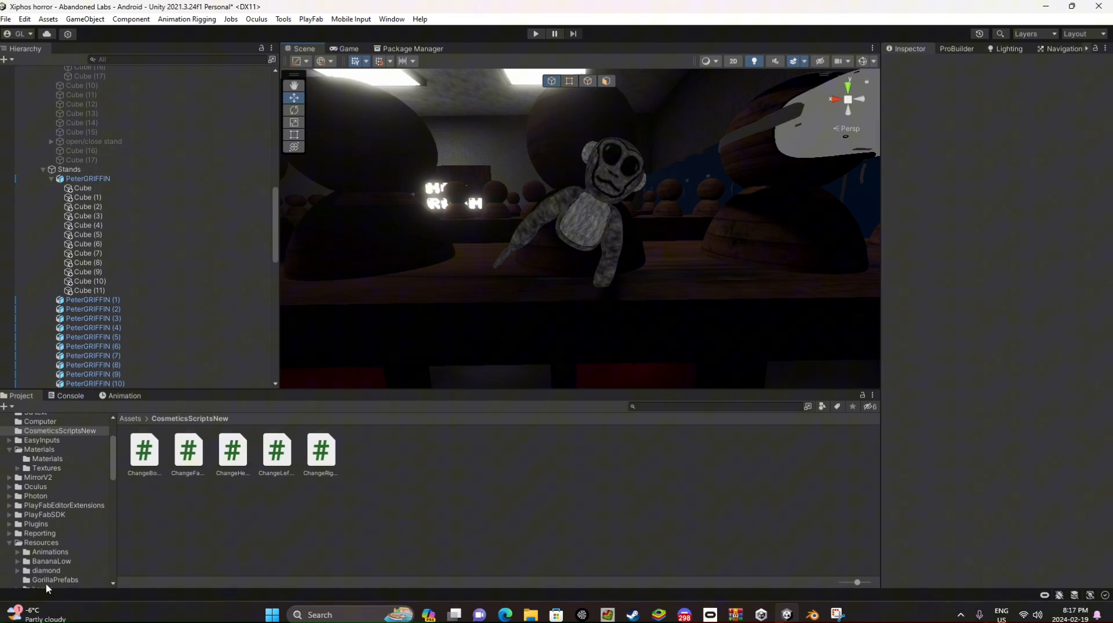
pyautogui.click(40, 542)
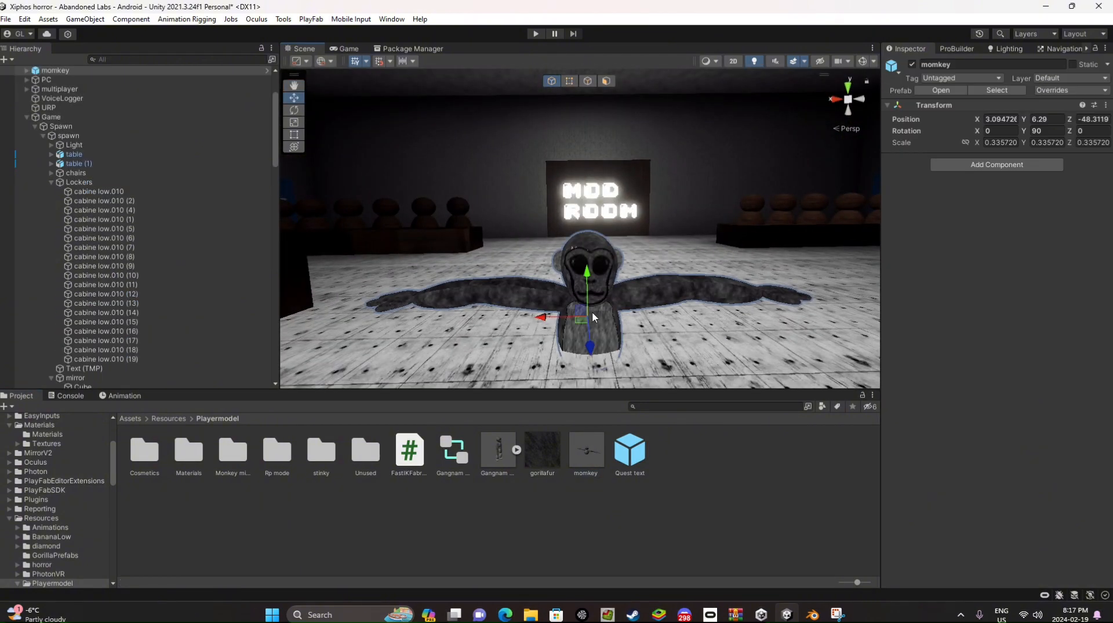
# - Expand momkey's Armature down to the shoulder bones and rotate the right upper arm down
pyautogui.click(26, 70)
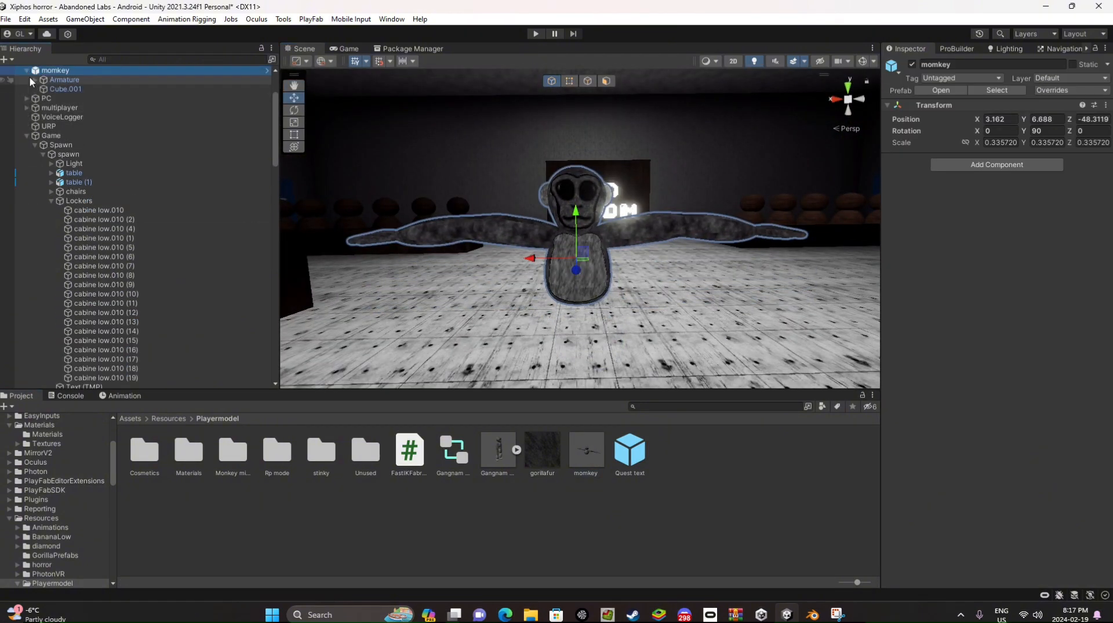
pyautogui.click(64, 80)
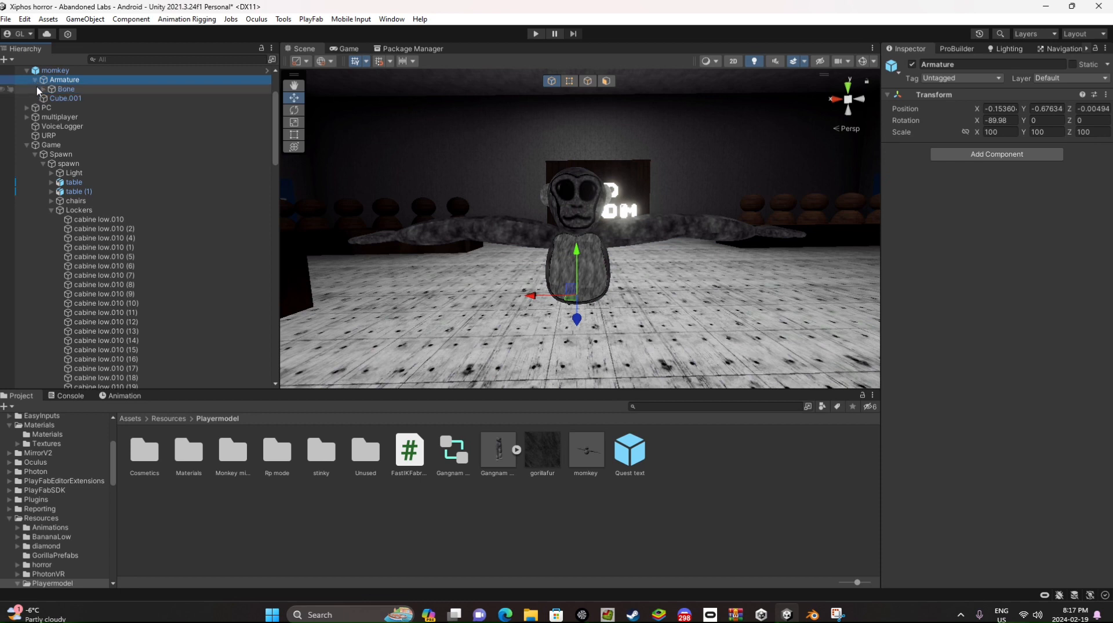
pyautogui.click(51, 88)
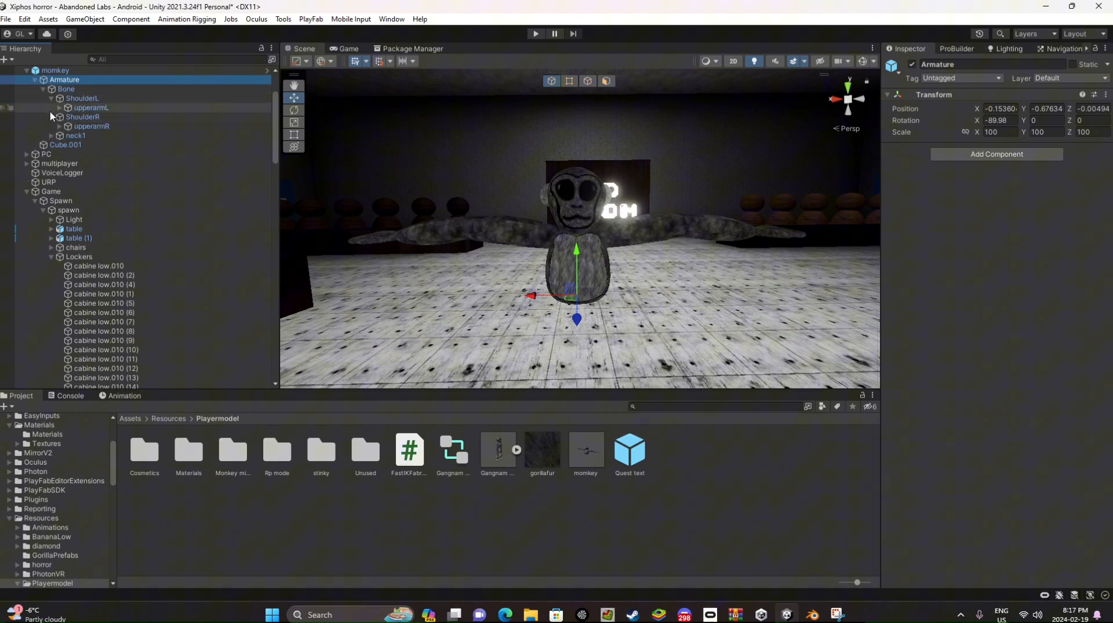
pyautogui.click(90, 108)
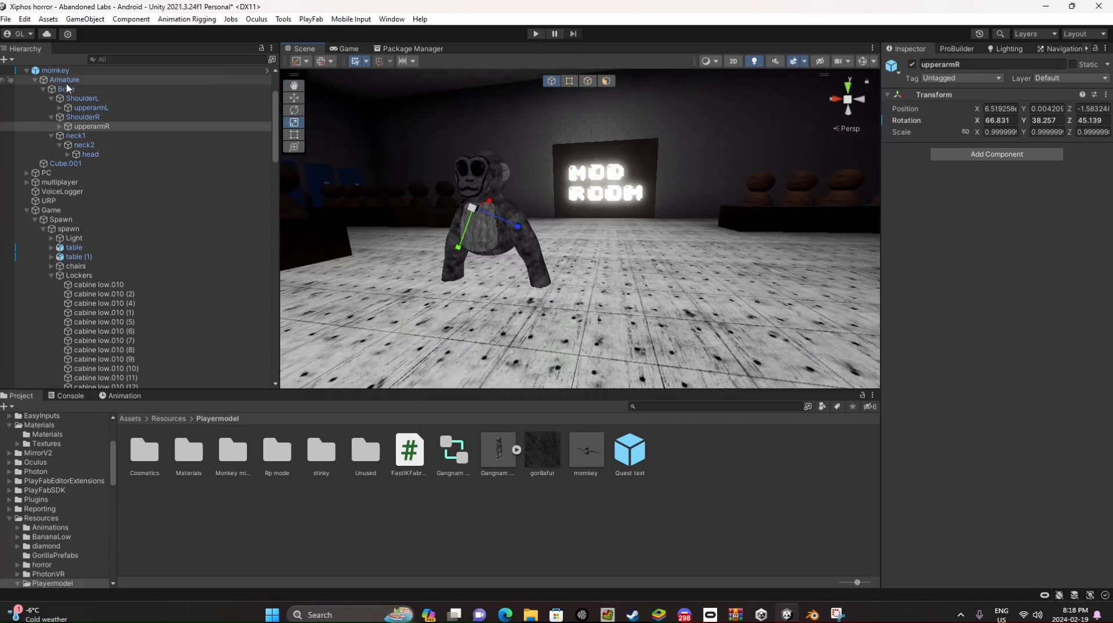
# - Scale down both upper arms, enlarge the head to about 1.11, and reselect the whole monkey
pyautogui.click(54, 71)
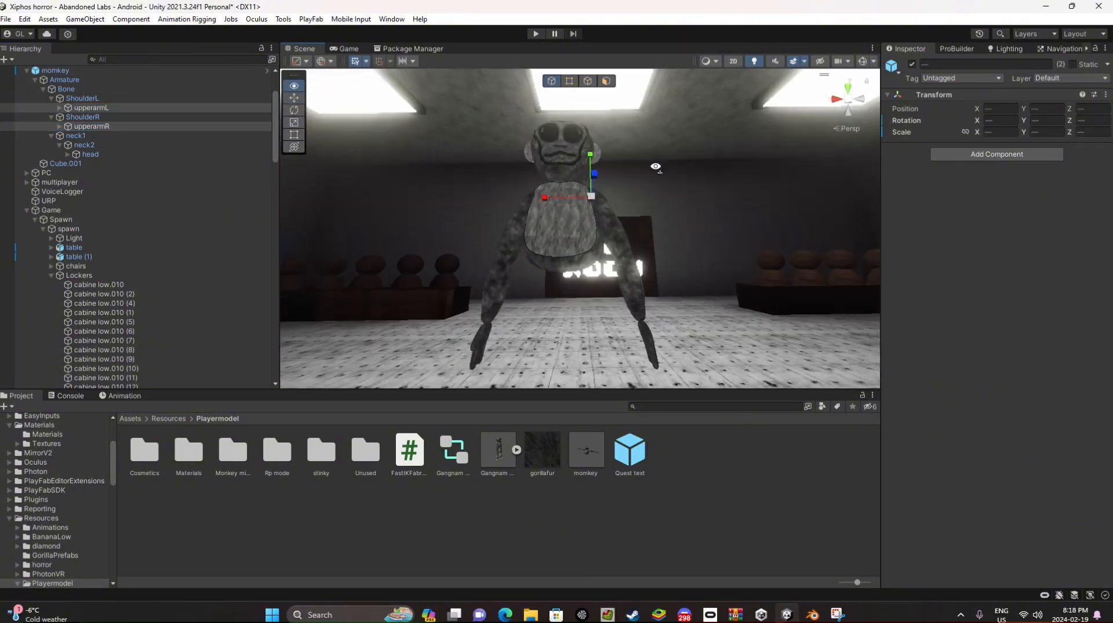
pyautogui.click(90, 154)
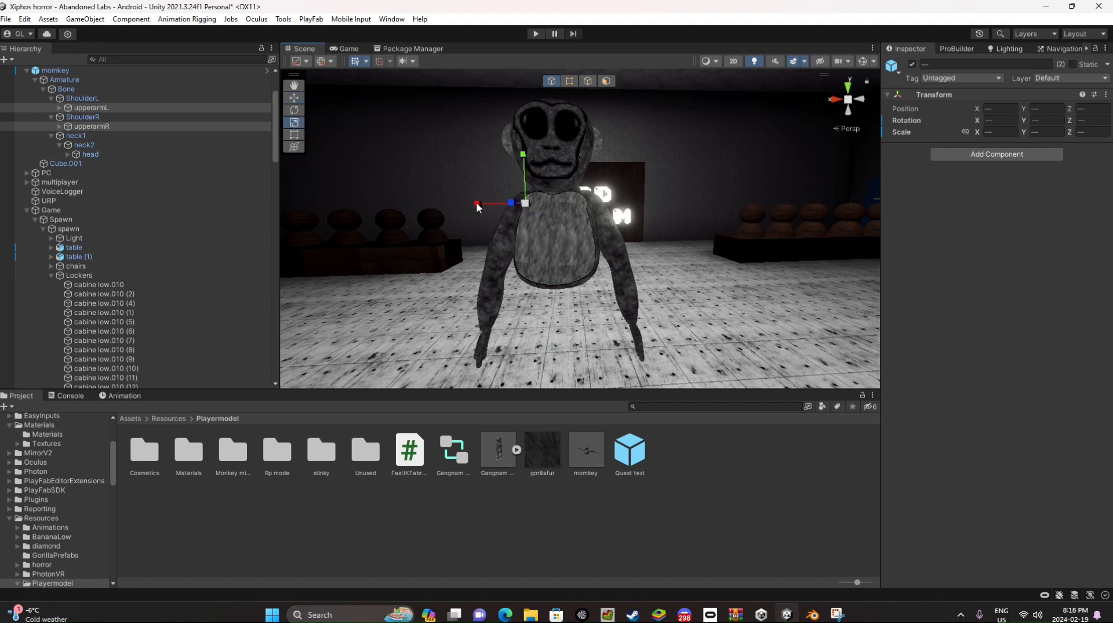
pyautogui.moveTo(477, 205); pyautogui.dragTo(461, 205)
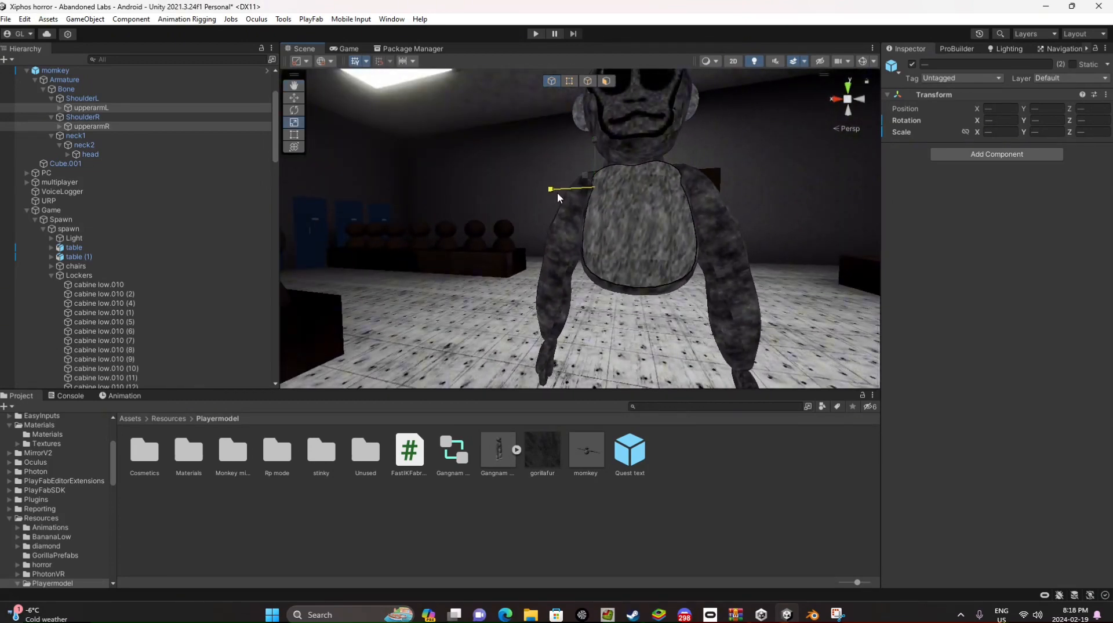
pyautogui.click(89, 154)
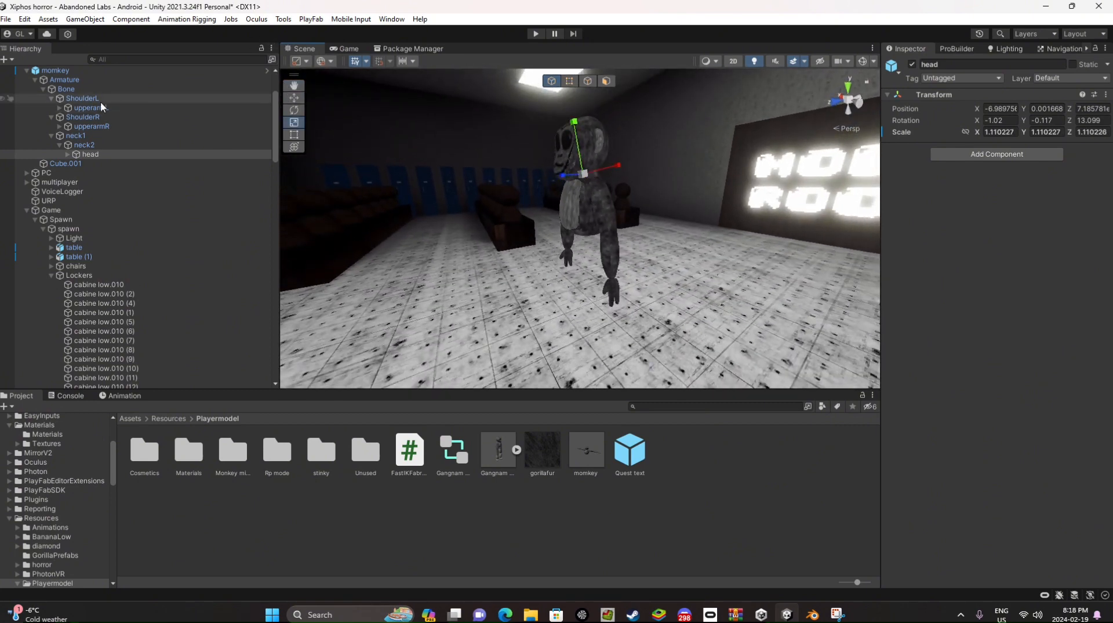
pyautogui.click(54, 70)
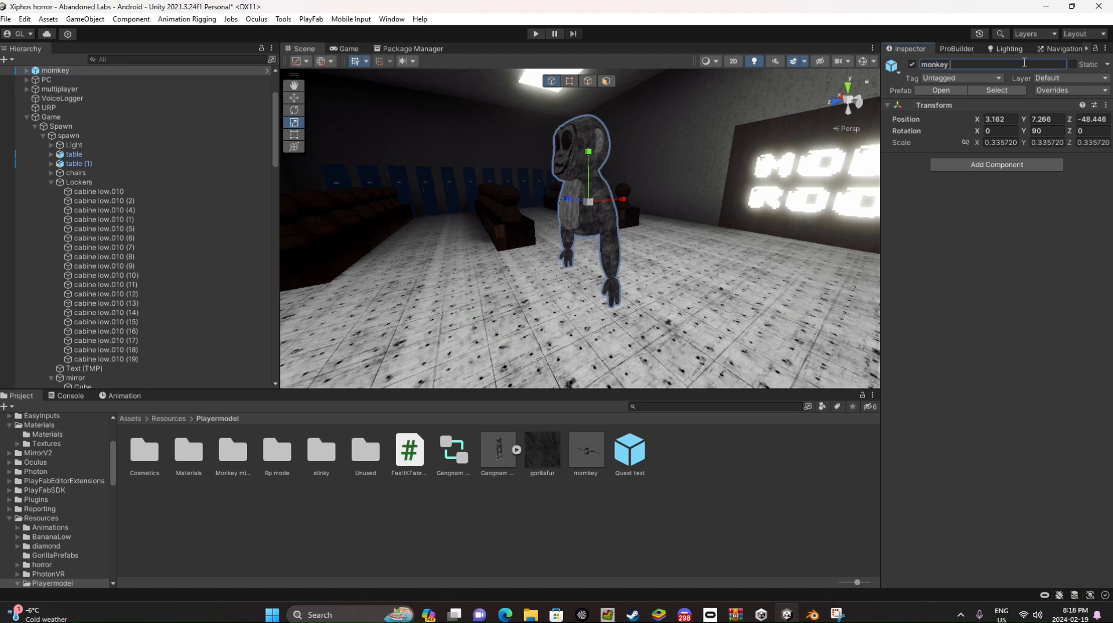
# - Rename the monkey model to plush and open the Playermodel Cosmetics folder
pyautogui.write('plush')
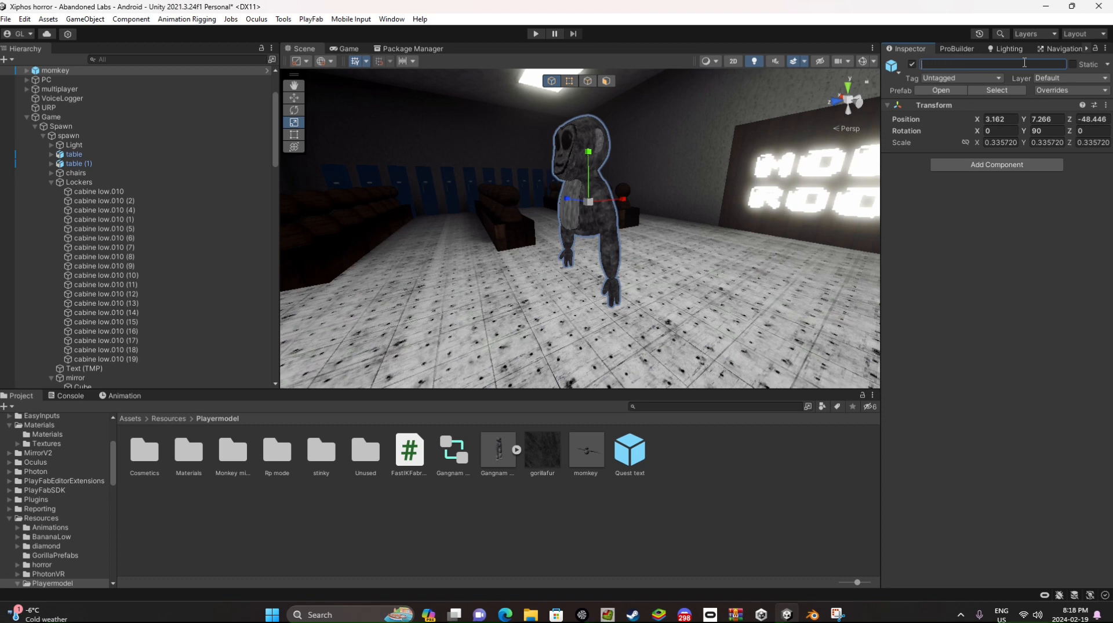
pyautogui.write('pikus')
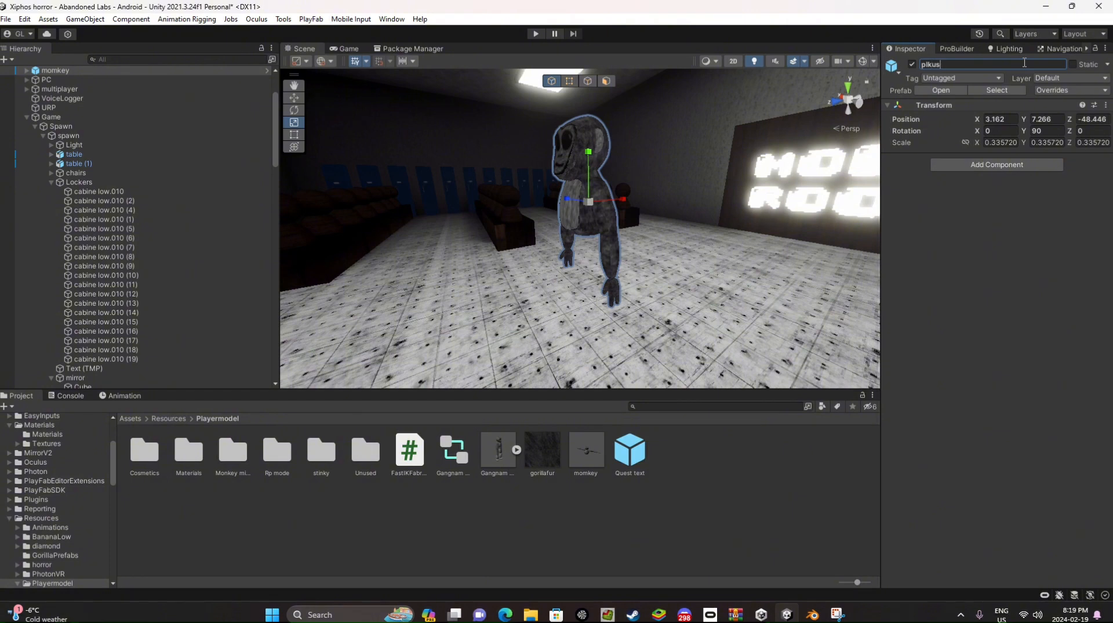
pyautogui.write('plush')
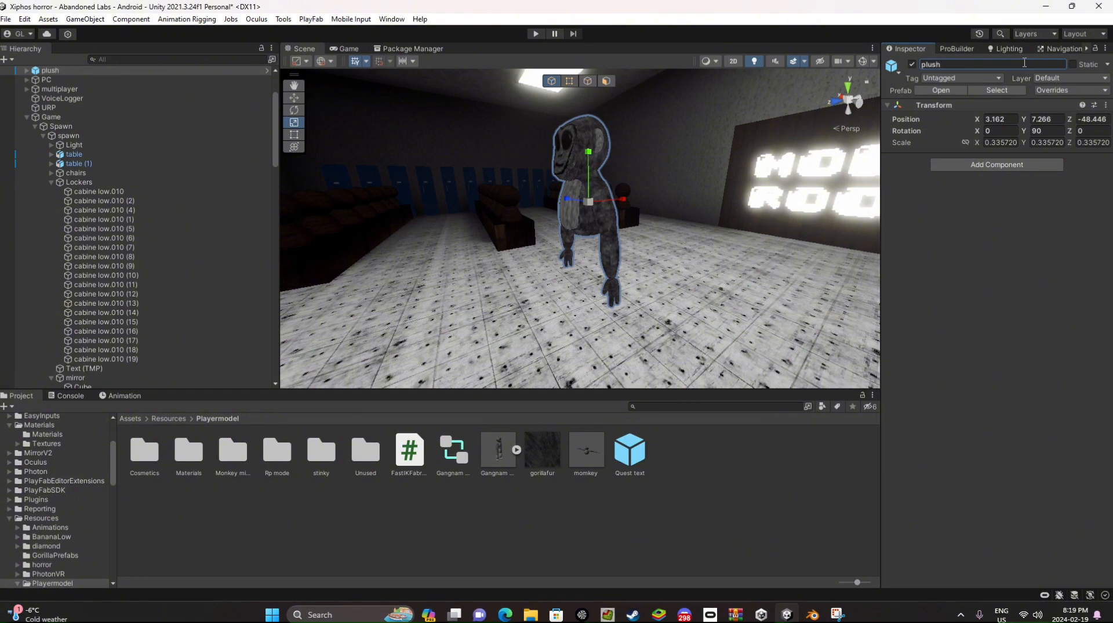
pyautogui.doubleClick(143, 449)
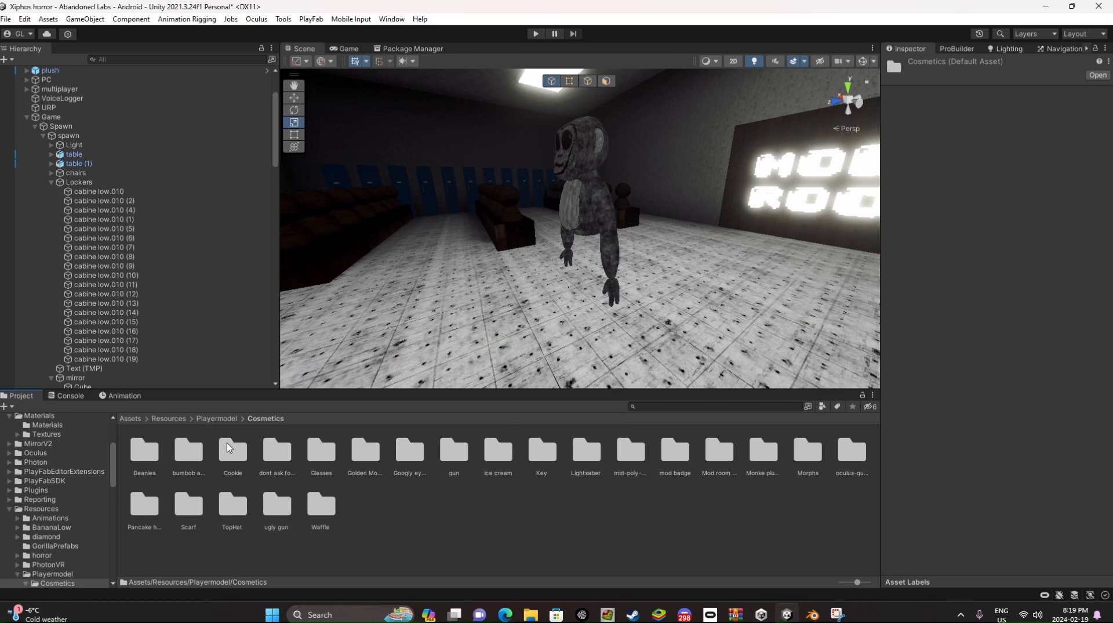
# - Delete the old plush object from the scene after entering the Monke plush folder
pyautogui.doubleClick(762, 449)
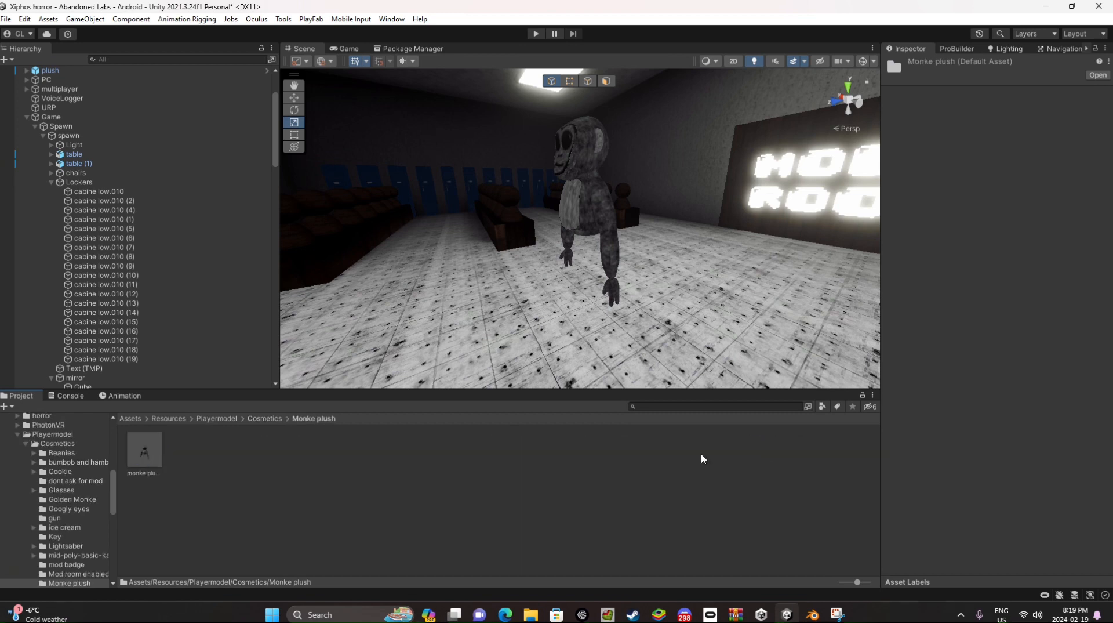
pyautogui.rightClick(50, 70)
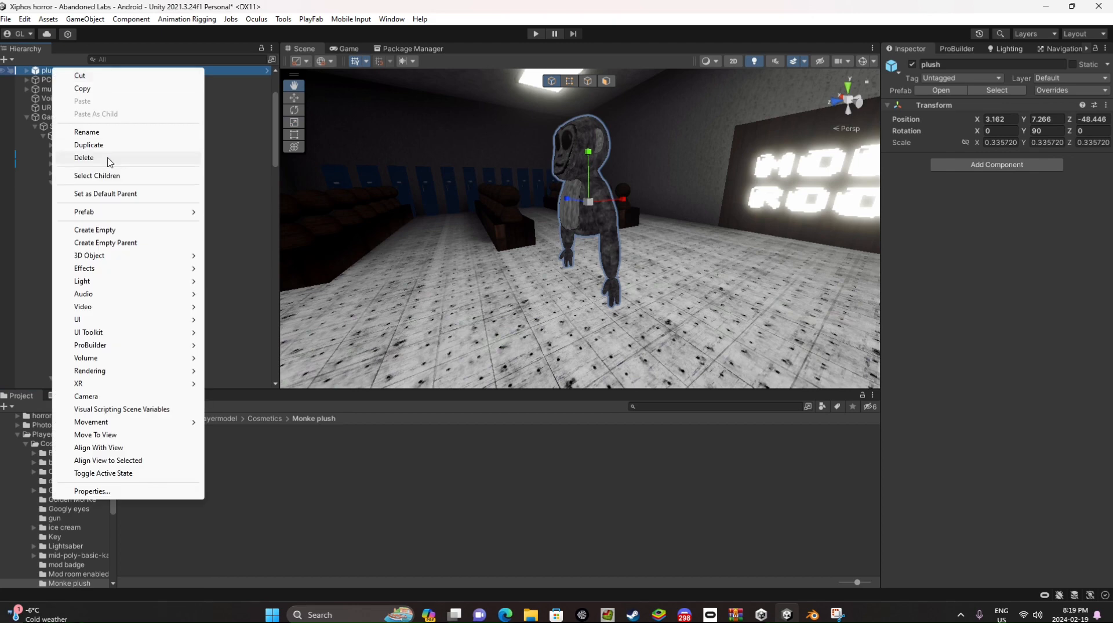
pyautogui.click(83, 157)
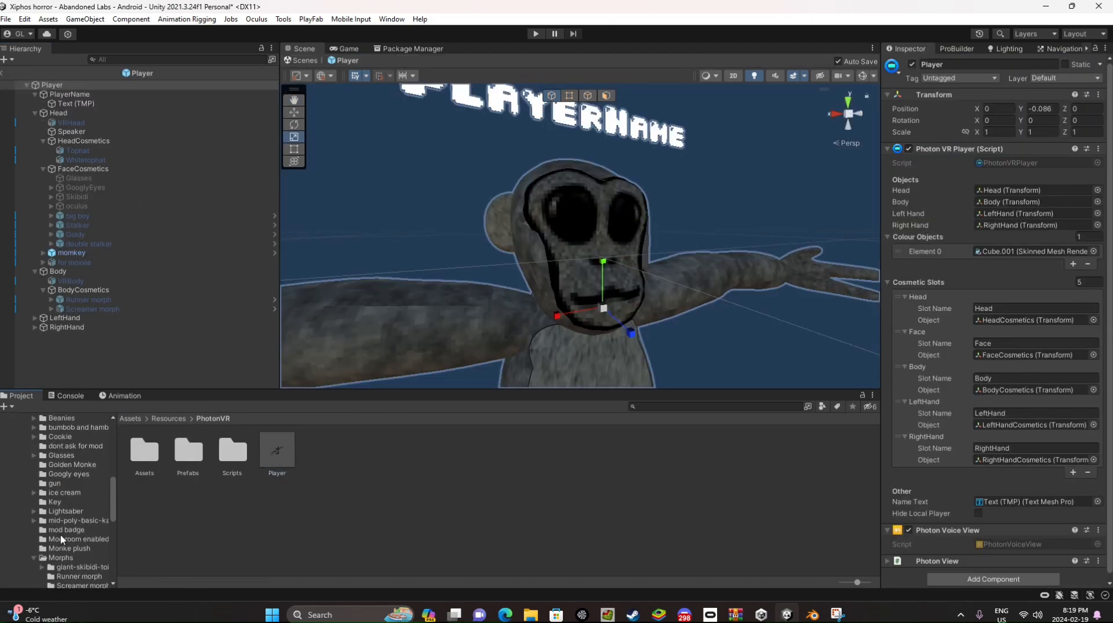
# - Bring the monke plush into the Player prefab and expand RightHand and LeftHand to reach VRHand
pyautogui.click(69, 548)
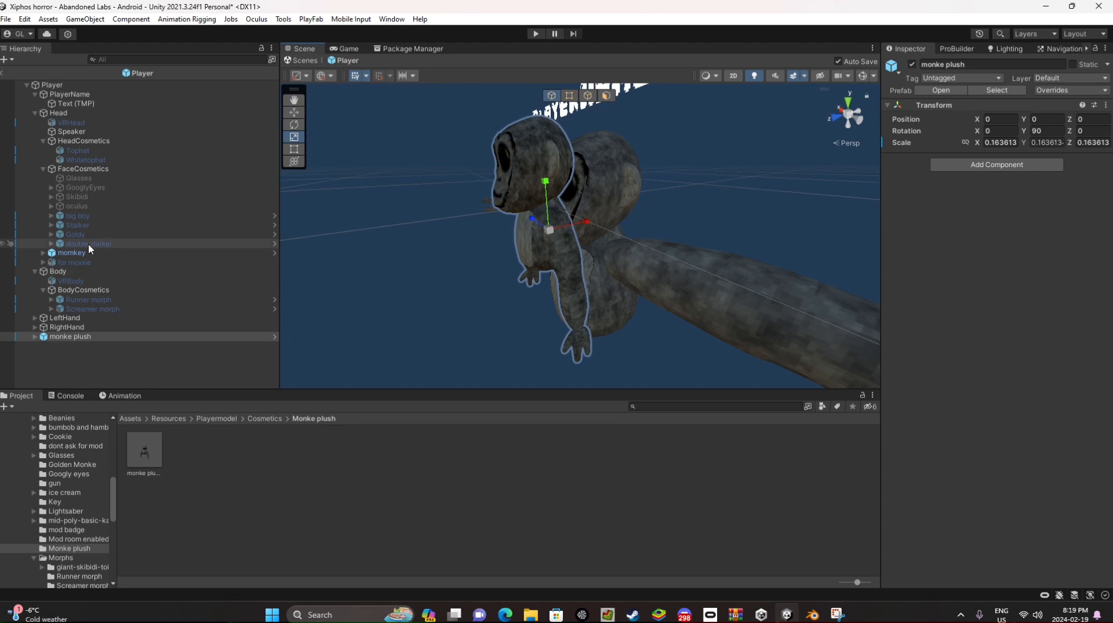
pyautogui.click(35, 326)
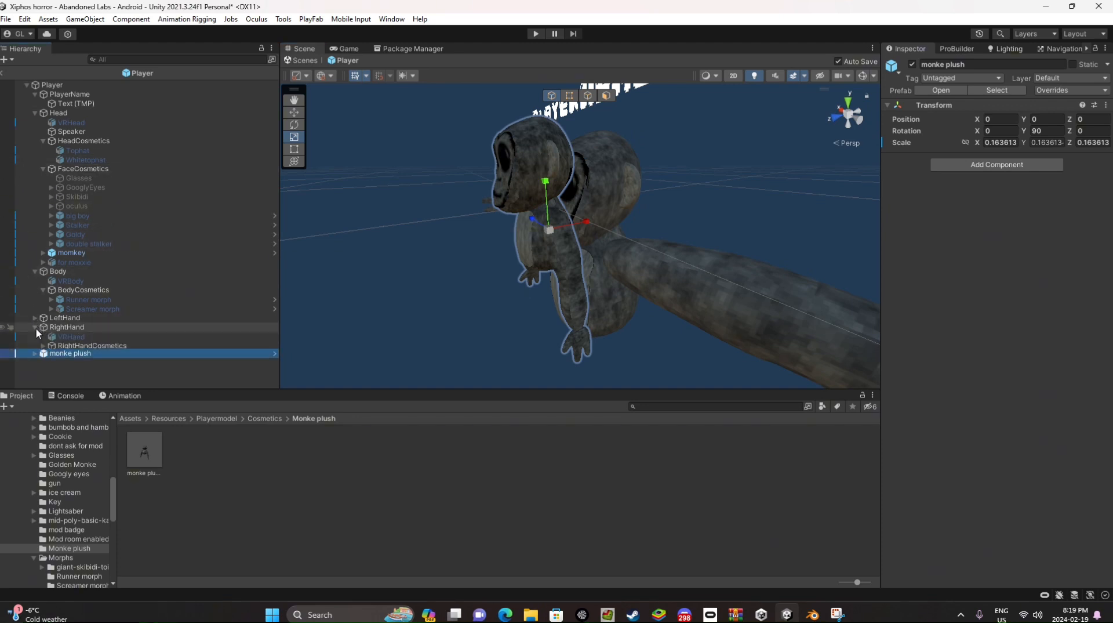
pyautogui.click(34, 317)
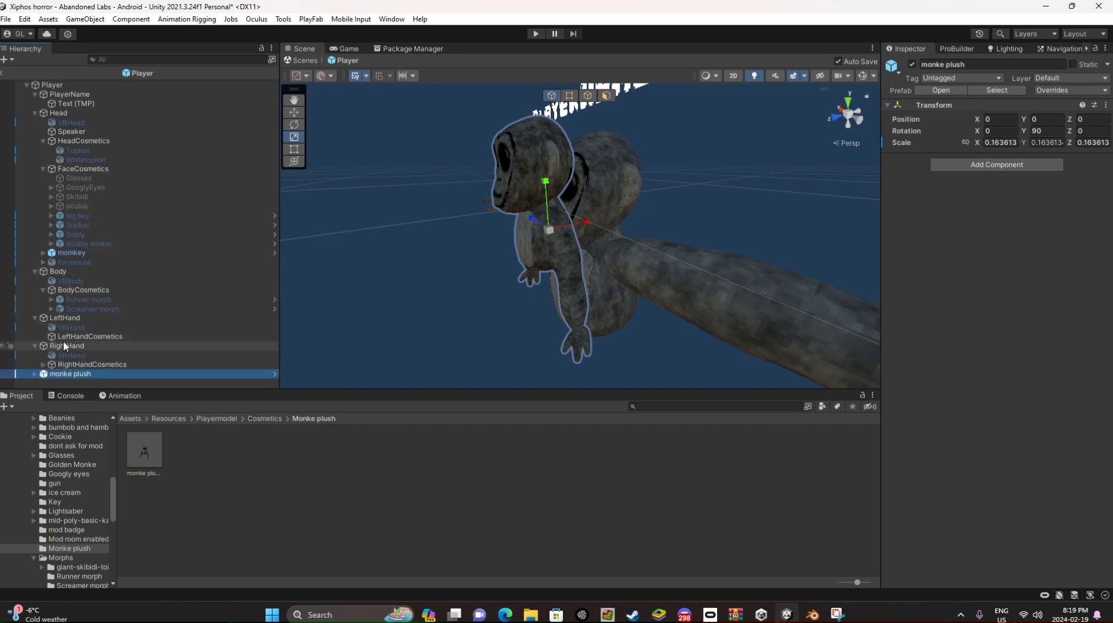
pyautogui.click(70, 355)
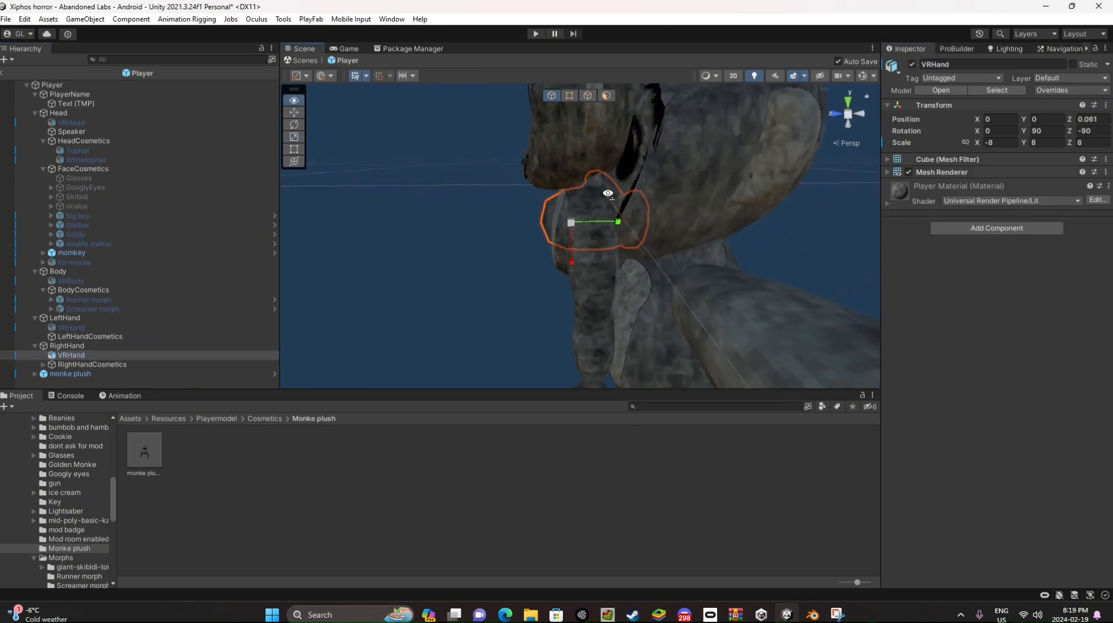
# - Select the monke plush, zero its rotation and move it to the right VRHand
pyautogui.click(69, 373)
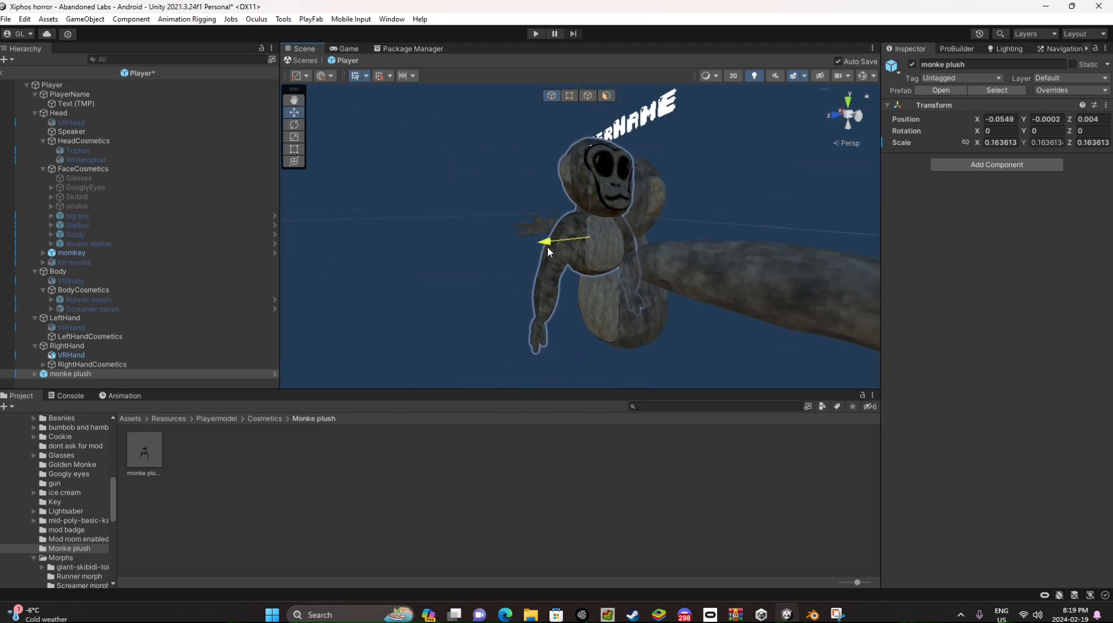
# - Nest monke plush under RightHandCosmetics beside gun, Khammer and gold plush, and set it inactive
pyautogui.click(70, 374)
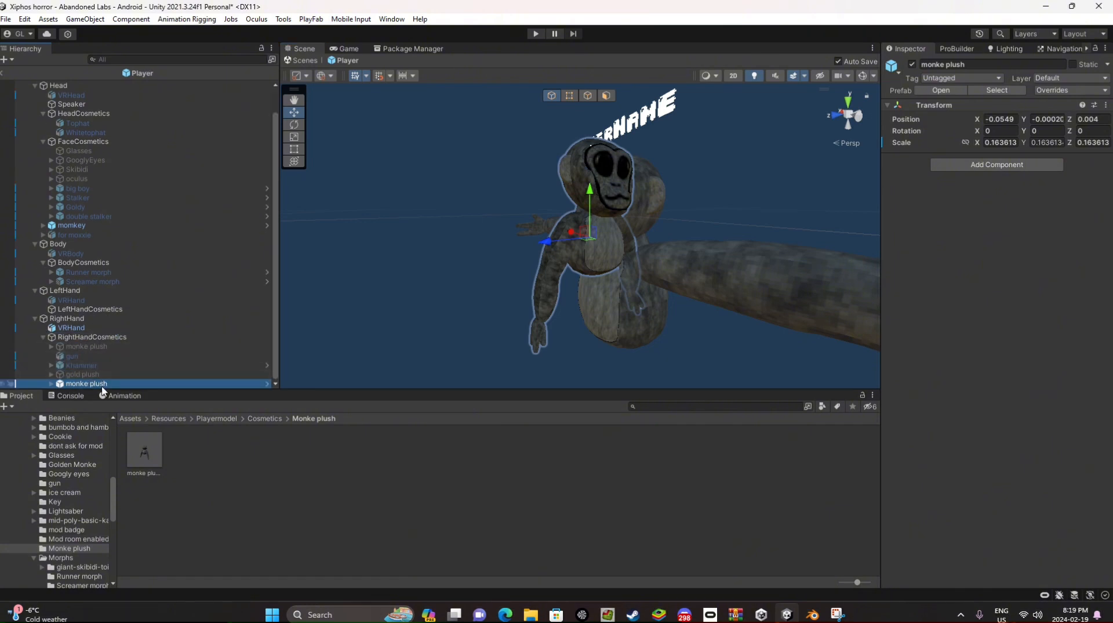
pyautogui.moveTo(978, 63)
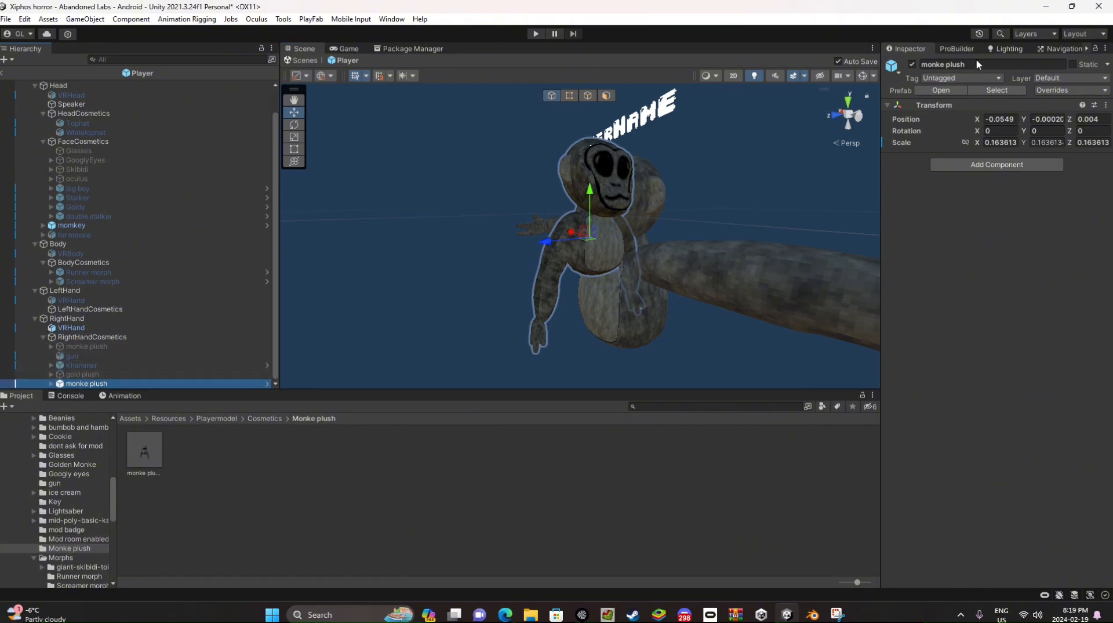
pyautogui.rightClick(85, 383)
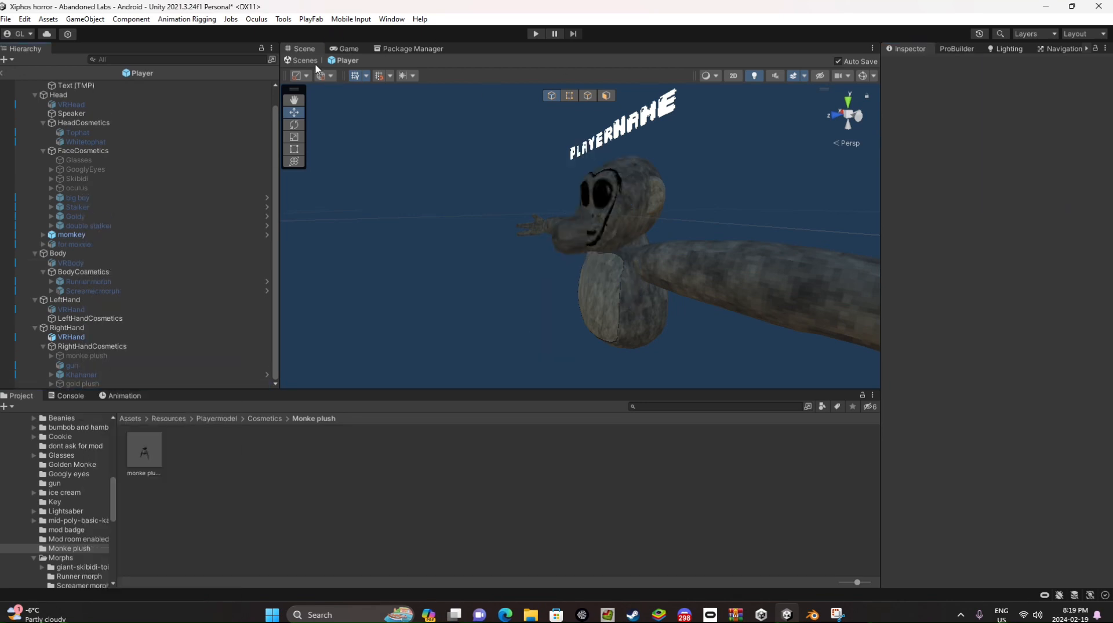
pyautogui.click(71, 336)
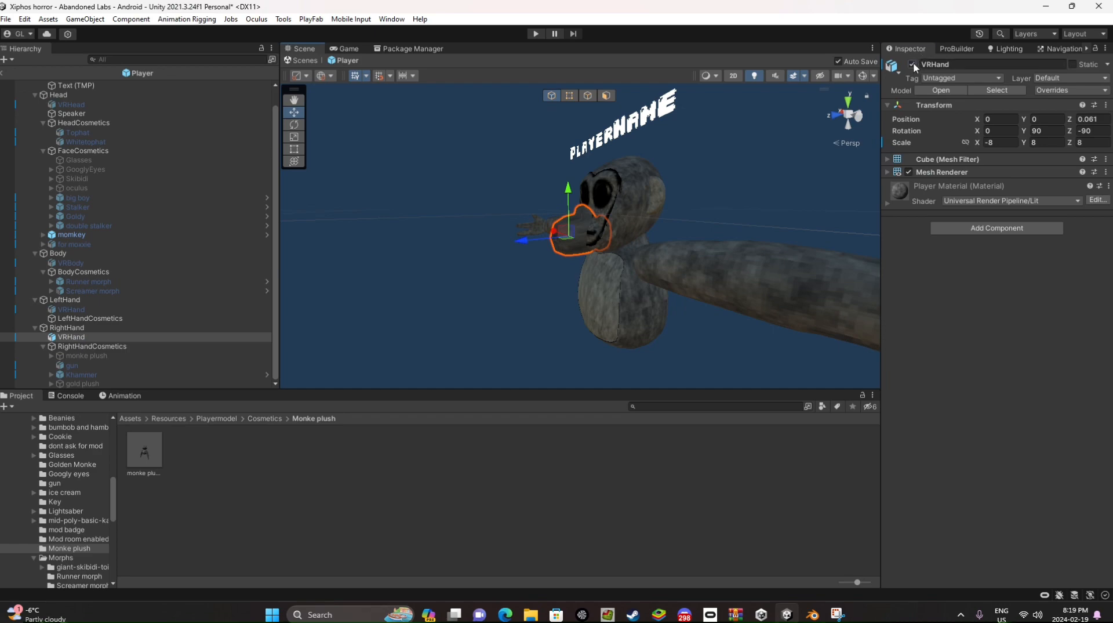